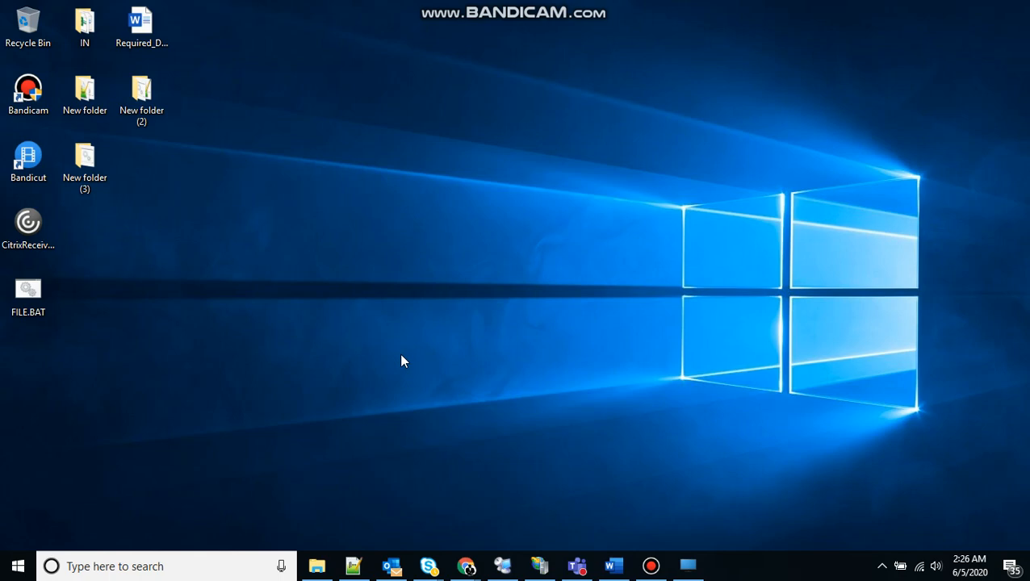
mouse_move(355, 565)
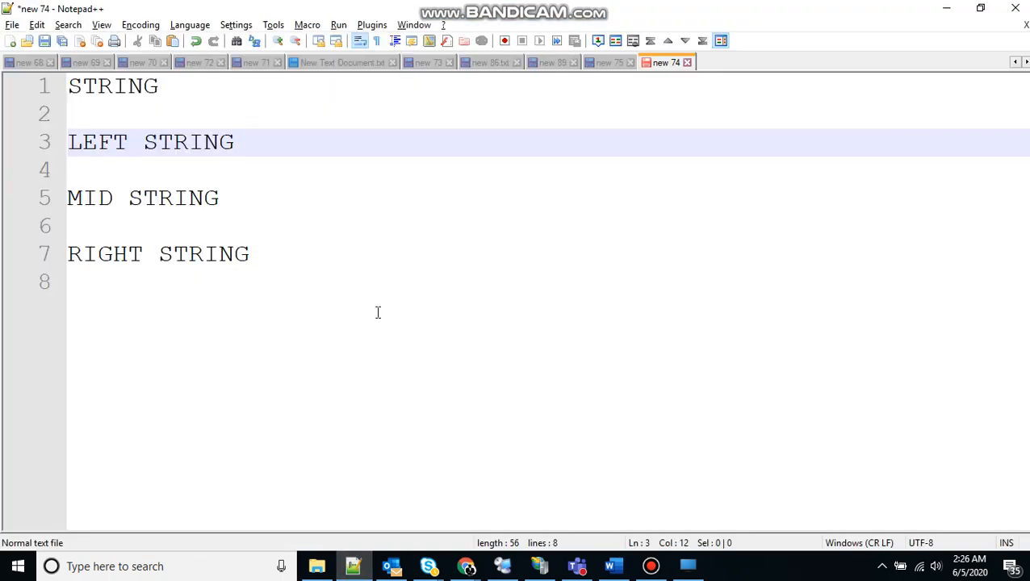
Switch to Notepad++ and view the 'new 74' notes listing STRING, LEFT, MID and RIGHT STRING.
click(119, 170)
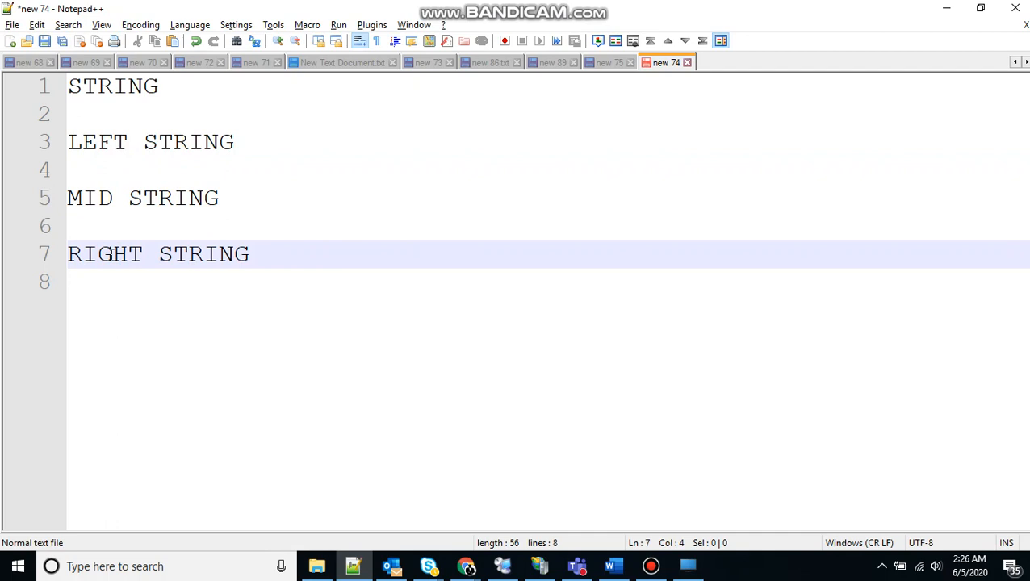
mouse_move(256, 158)
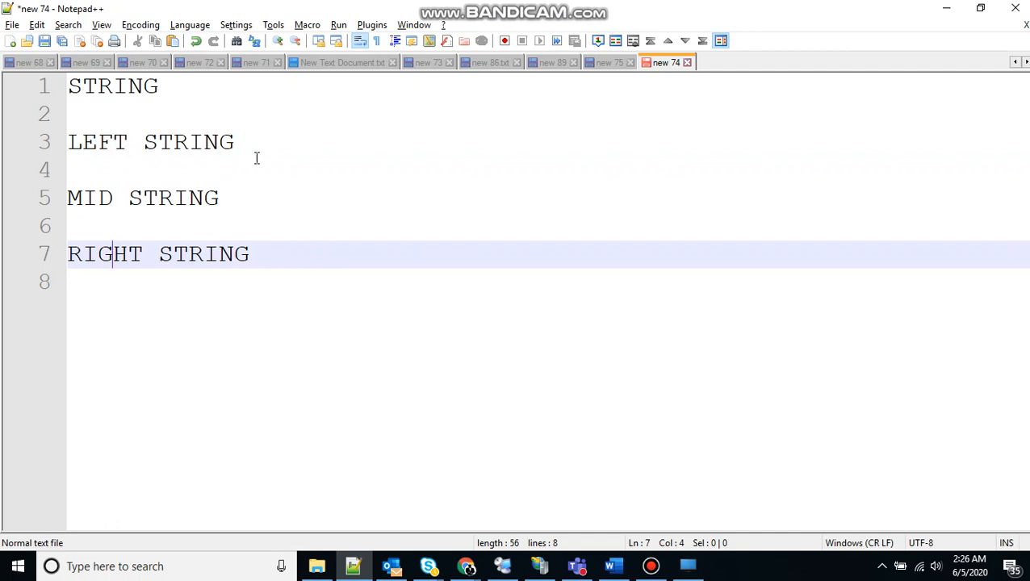
click(234, 142)
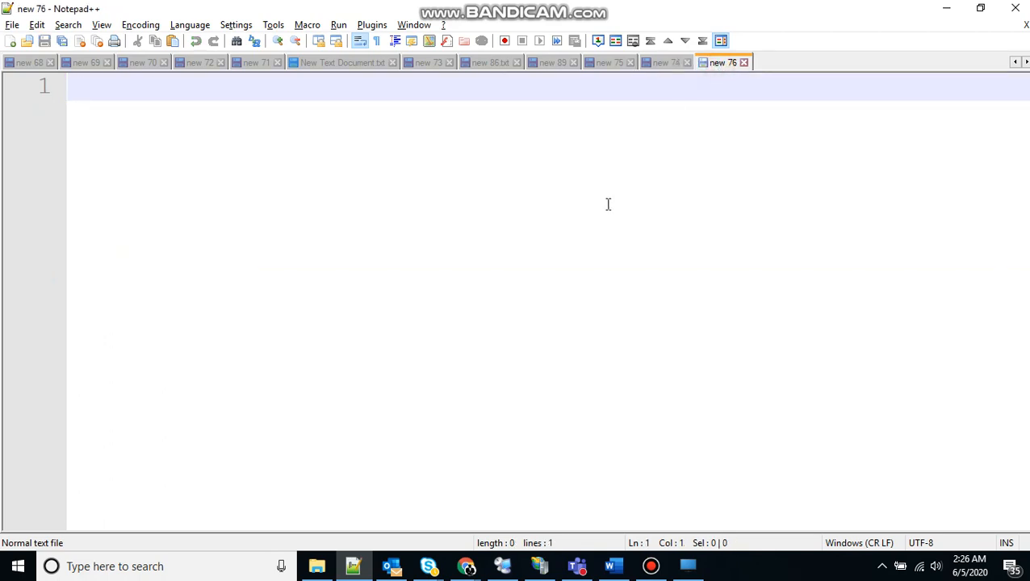
text(@ECHO)
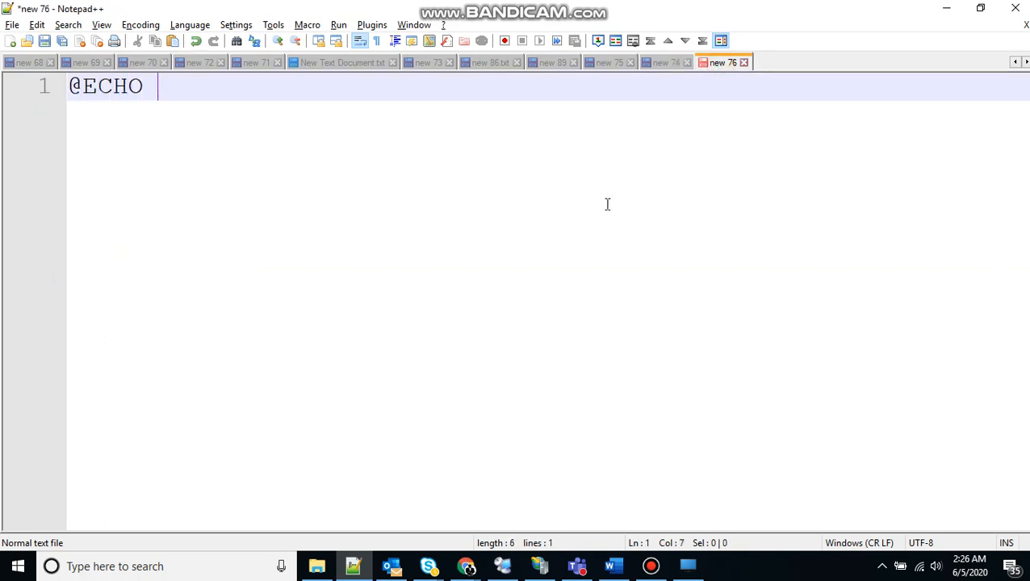
text(OFF)
text(PAUSE)
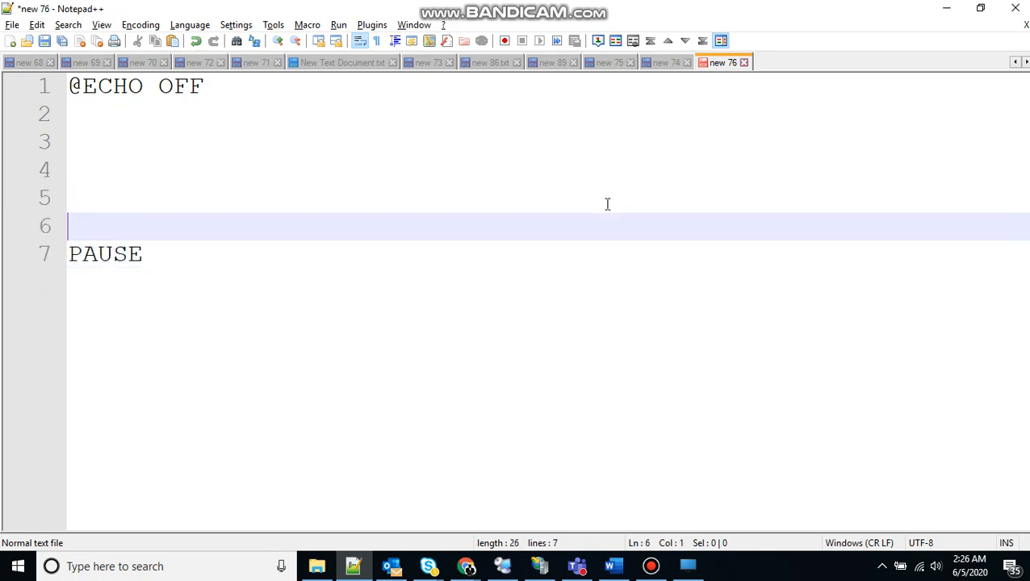
text(REM)
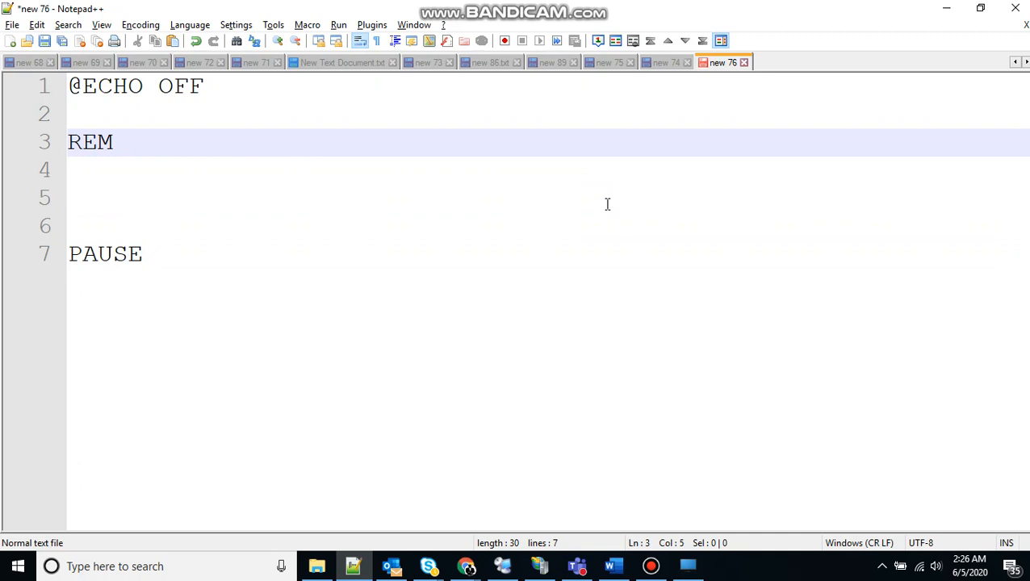
text(LEFT STRING)
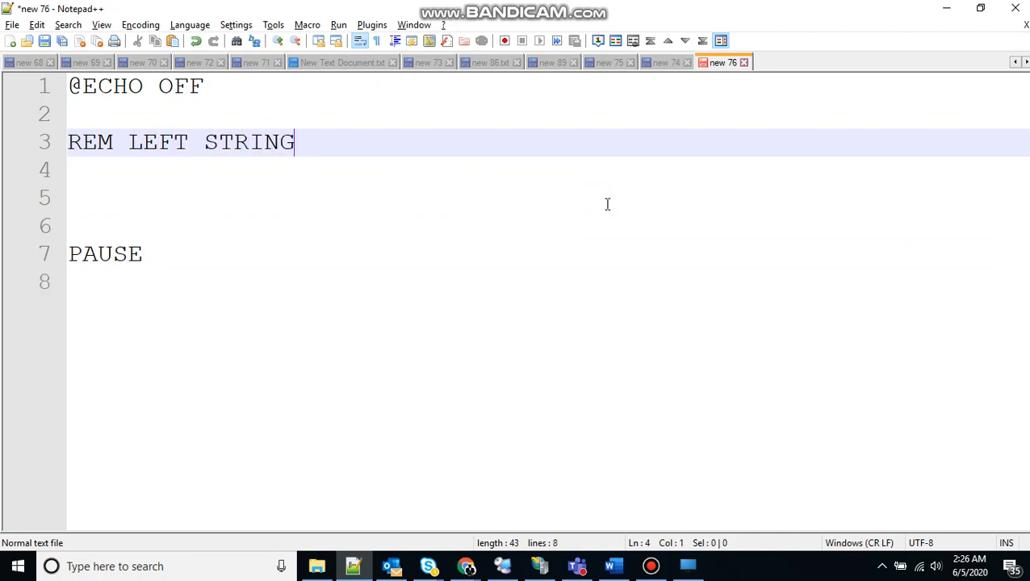
text(SET STR)
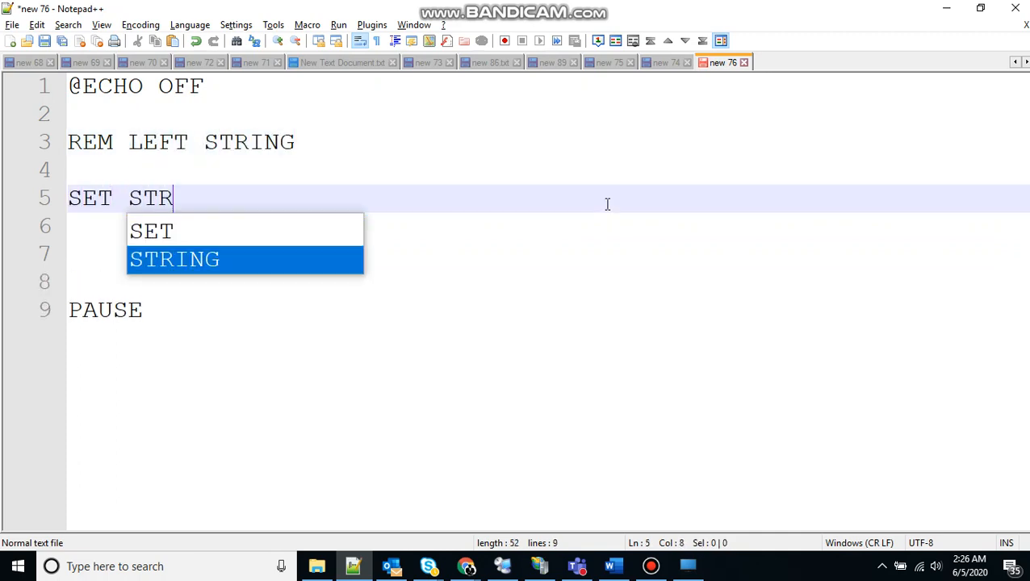
text(=HELLO)
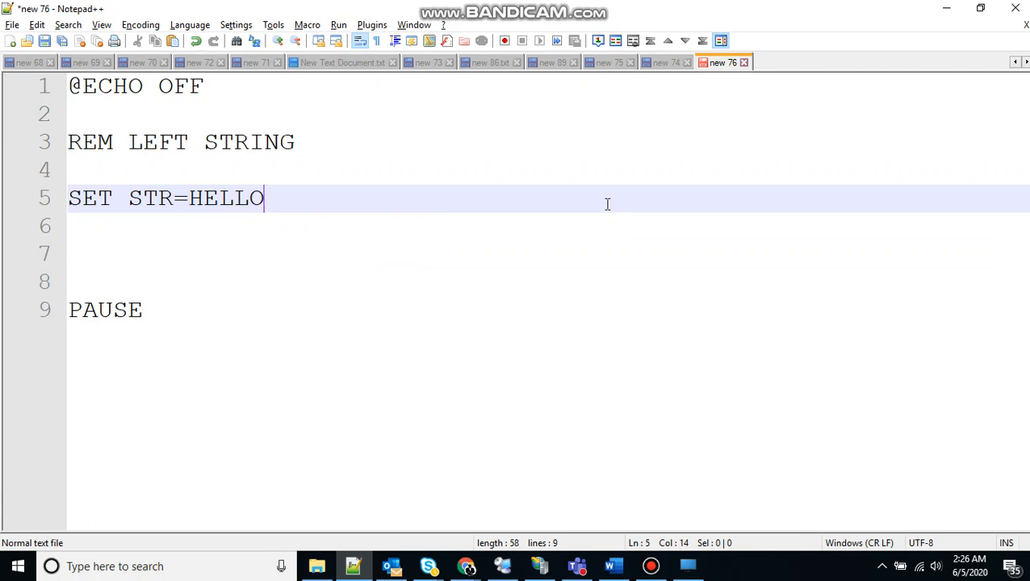
text(WORLD)
click(547, 253)
text(ECH)
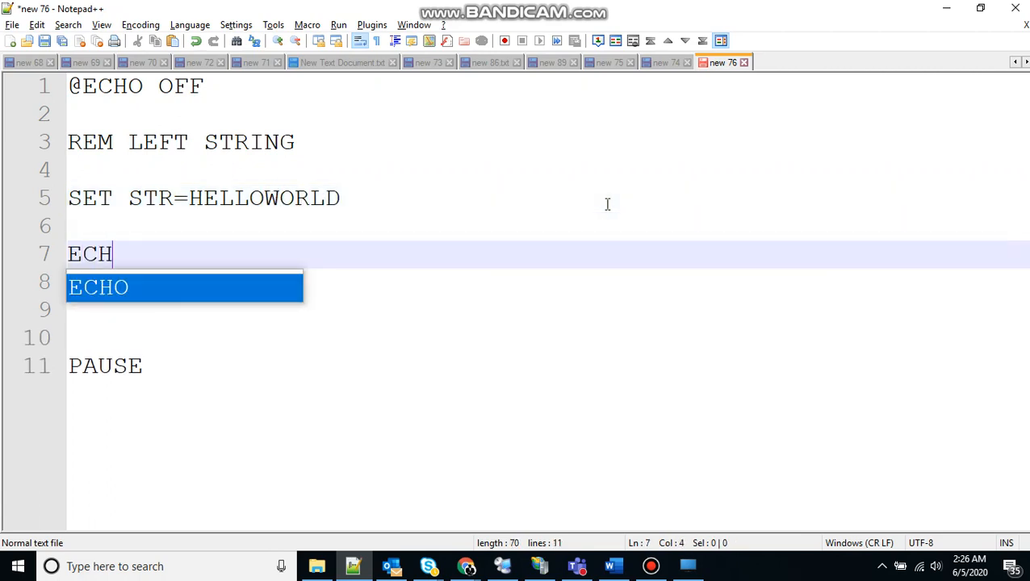
Add an ECHO %STR% line to print the variable's value.
text(O %STR%)
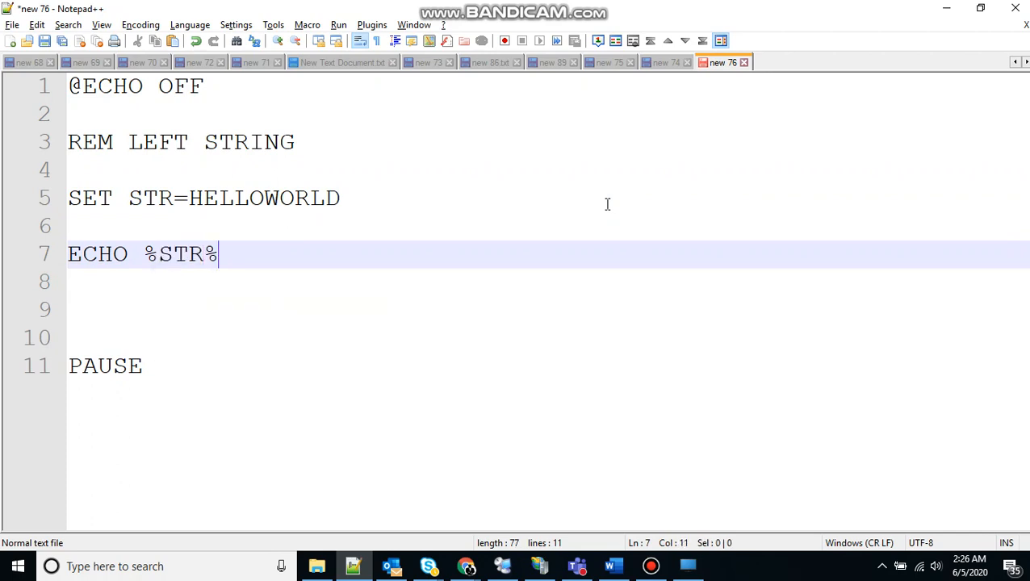
Add the substring line SET STR=%STR:~N,N+1% before PAUSE.
text(SET)
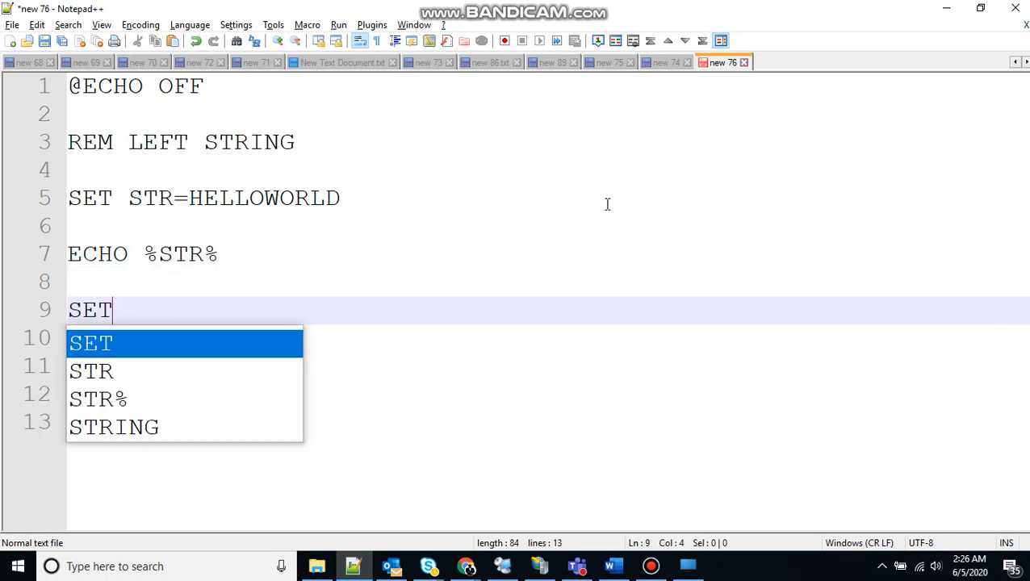
text(ST)
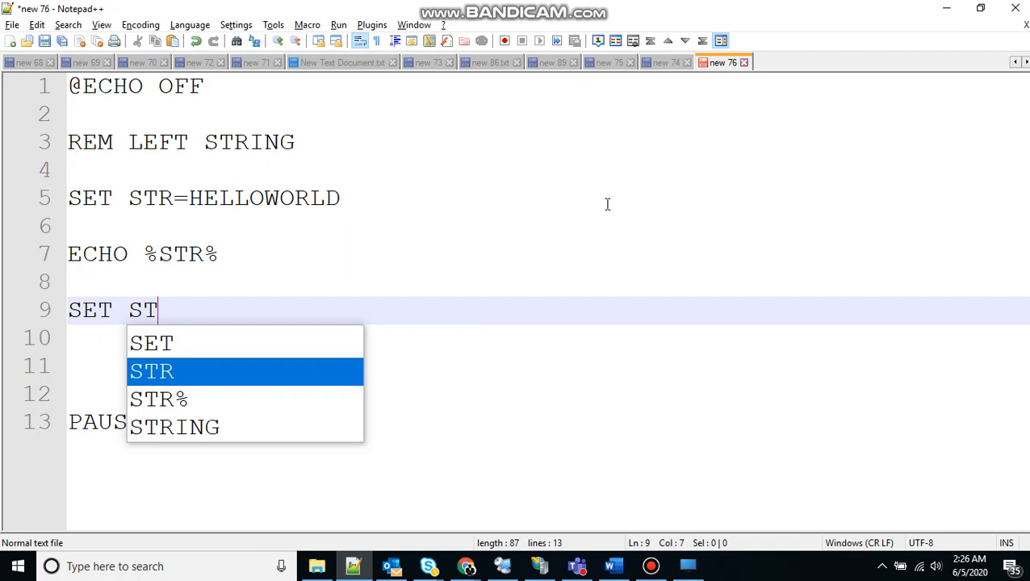
text(R=)
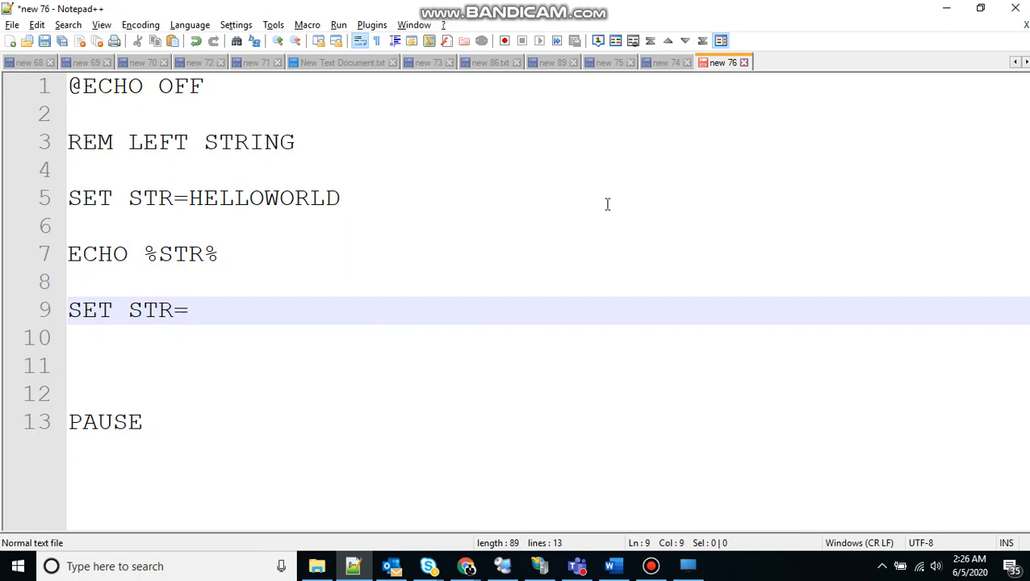
text(%STR:~)
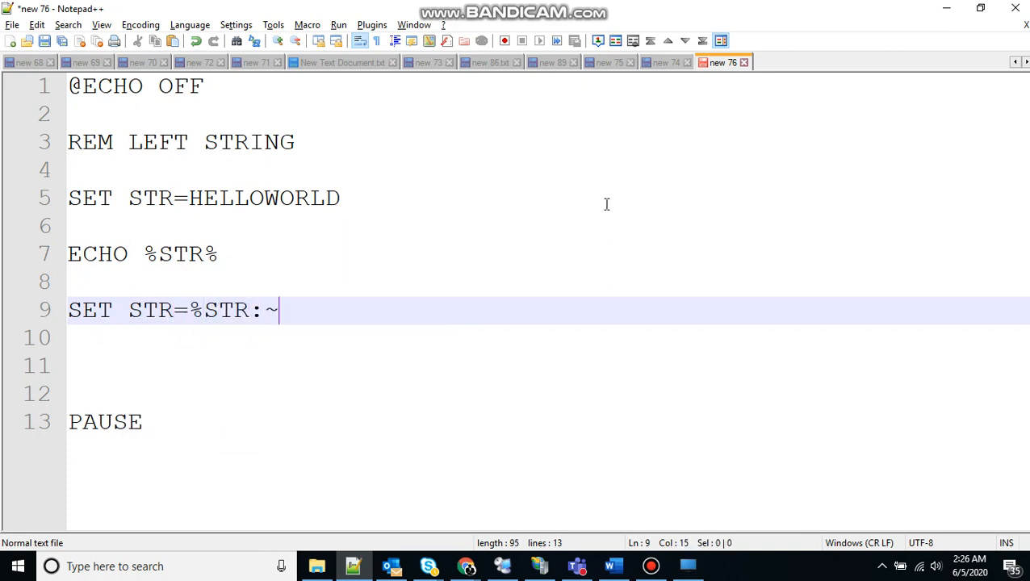
text(N)
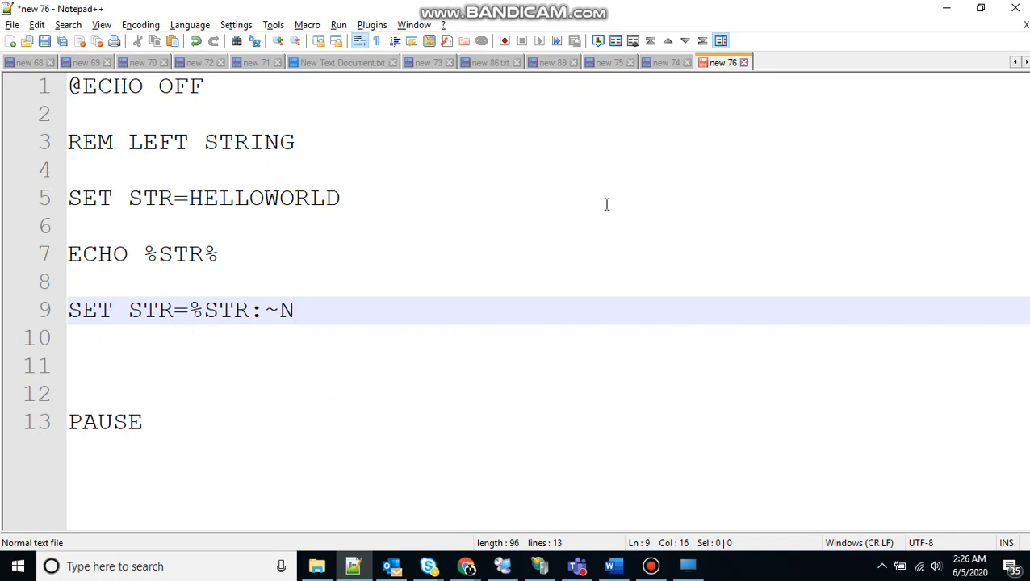
text(,N)
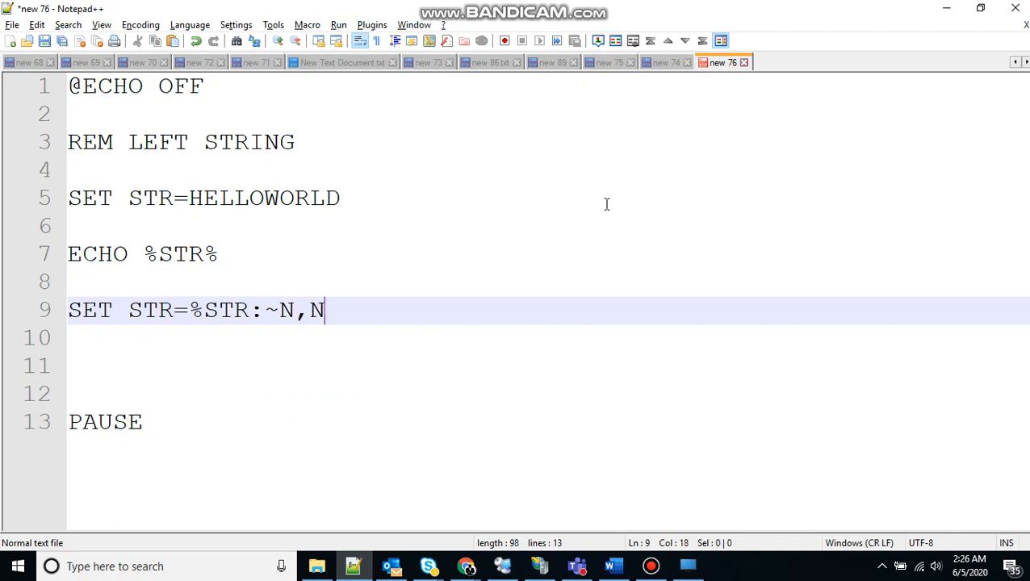
text(+1)
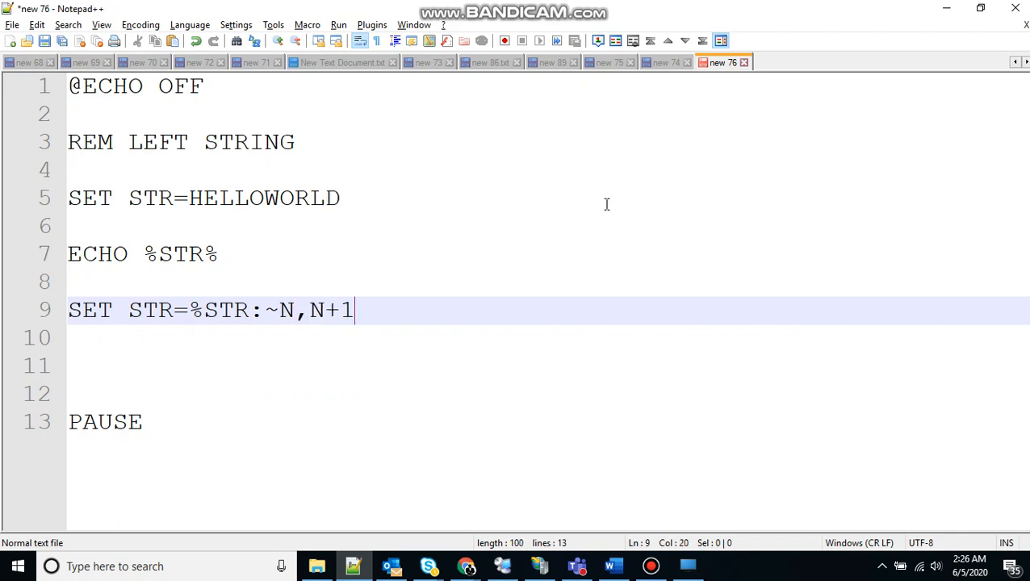
text(%)
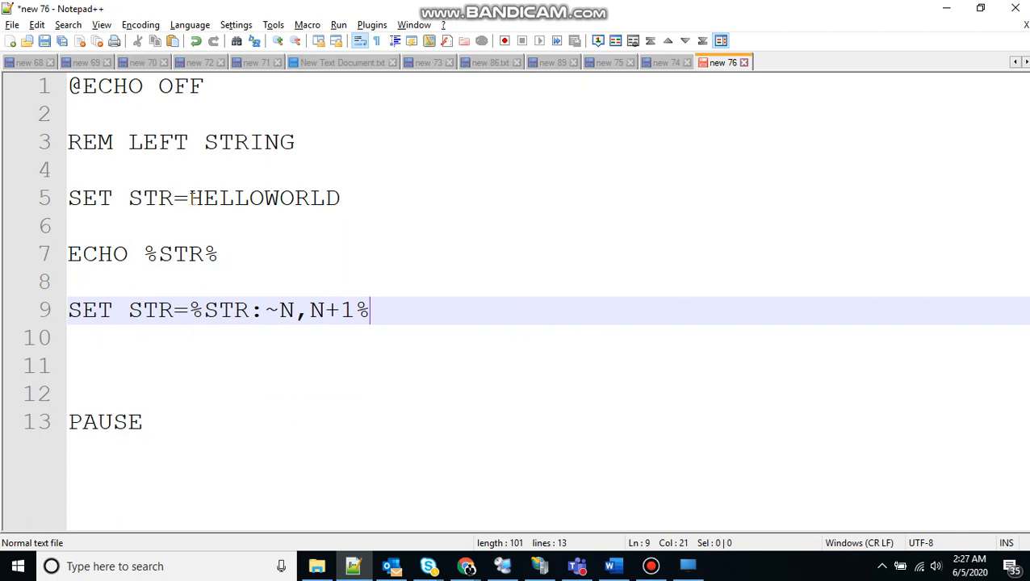
Highlight HELLOWORLD to count positions and set the extraction start to 0.
double_click(265, 197)
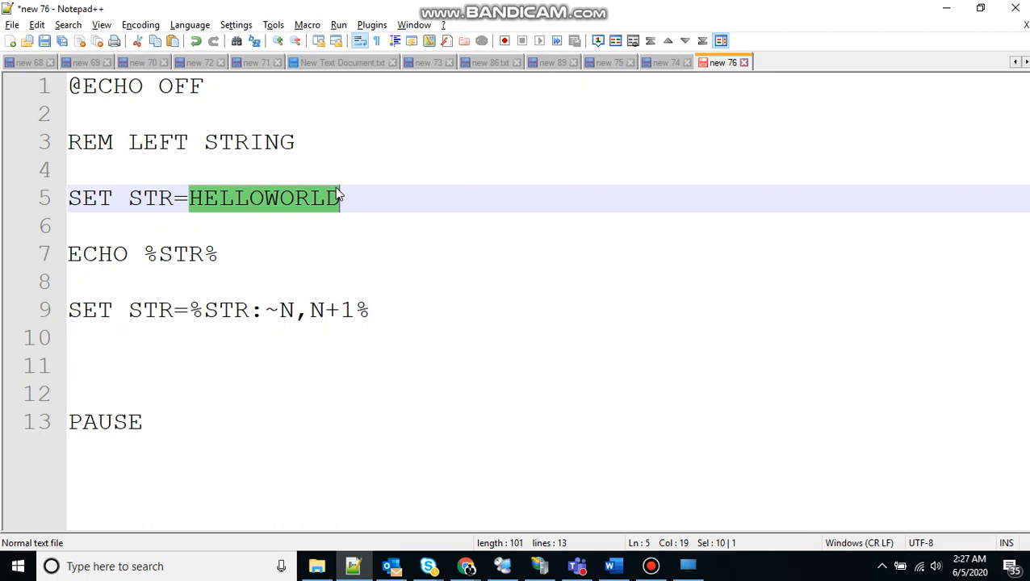
mouse_move(202, 208)
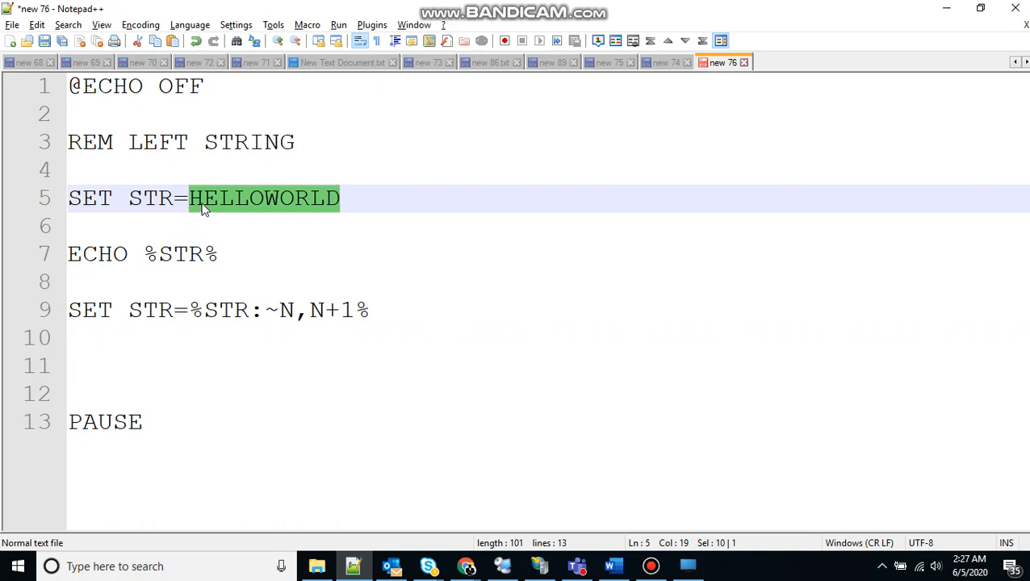
click(234, 226)
text(0)
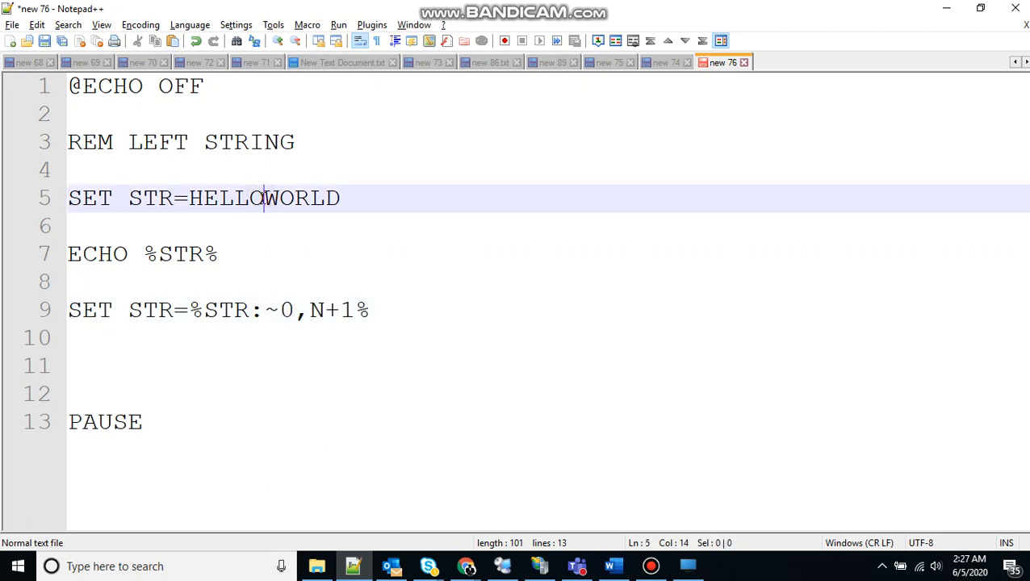
click(213, 197)
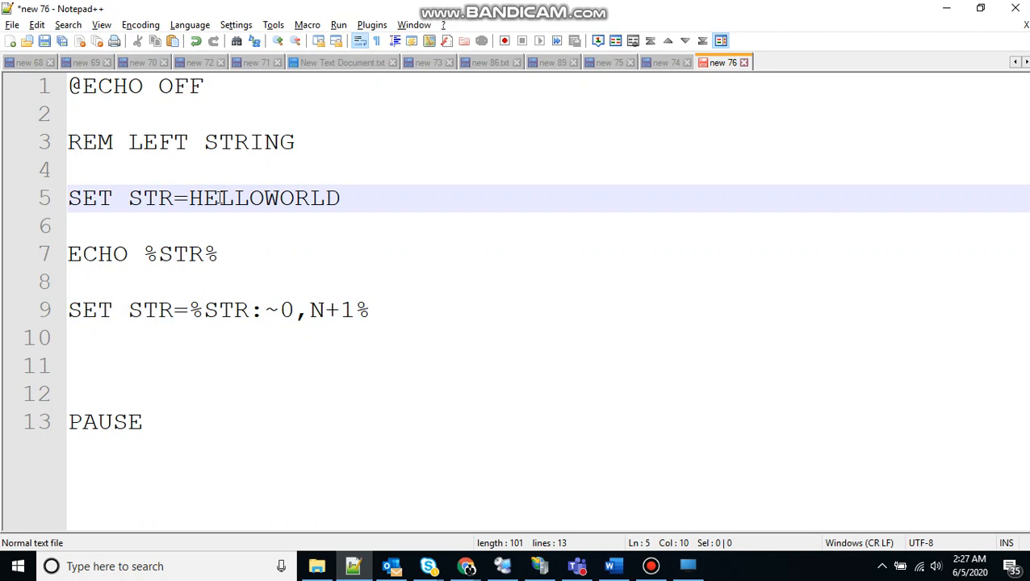
click(251, 197)
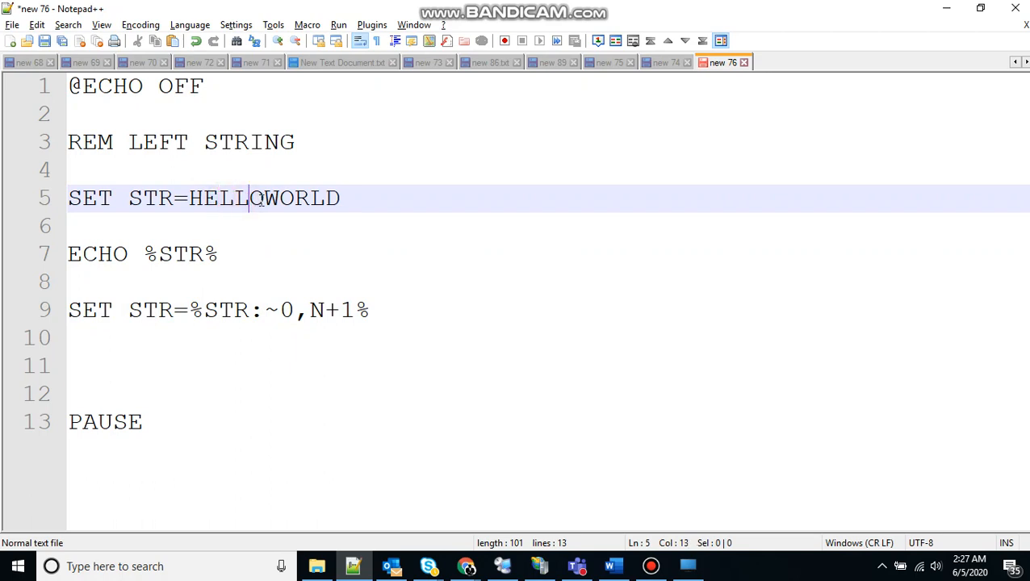
click(307, 310)
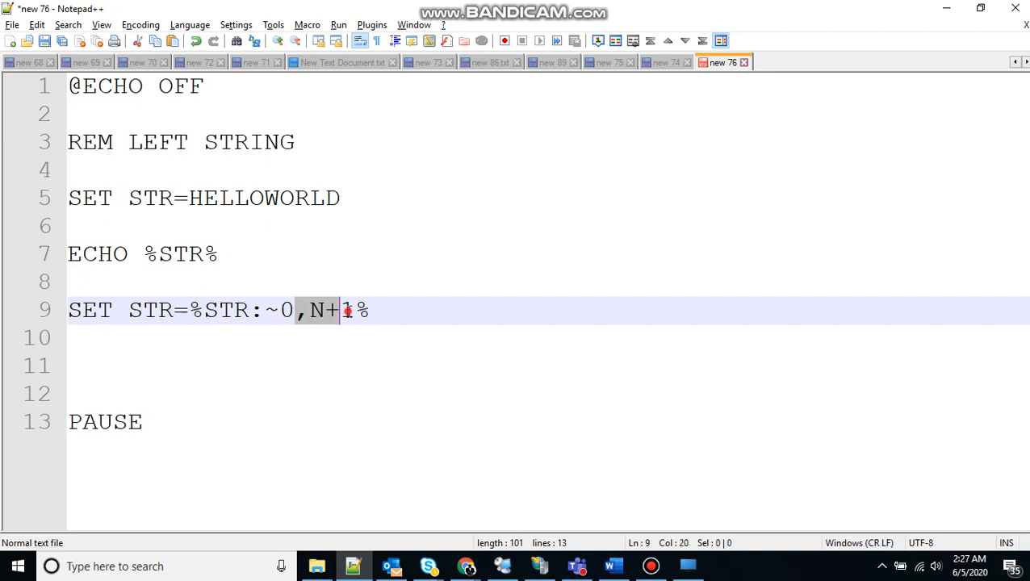
Make the line read SET STR=%STR:~0,5% and add a second ECHO %STR% after it.
text(5)
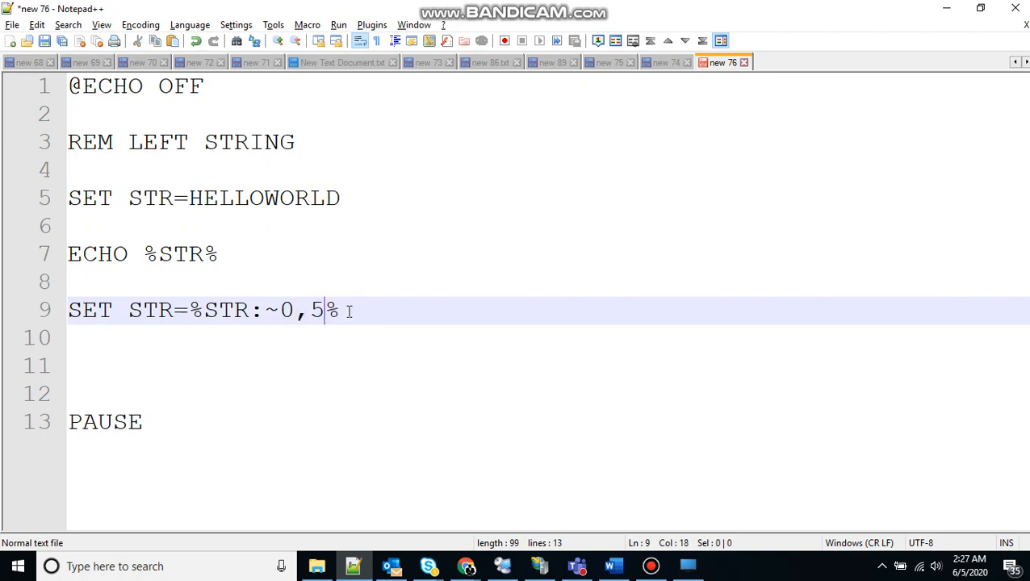
text(ECHO)
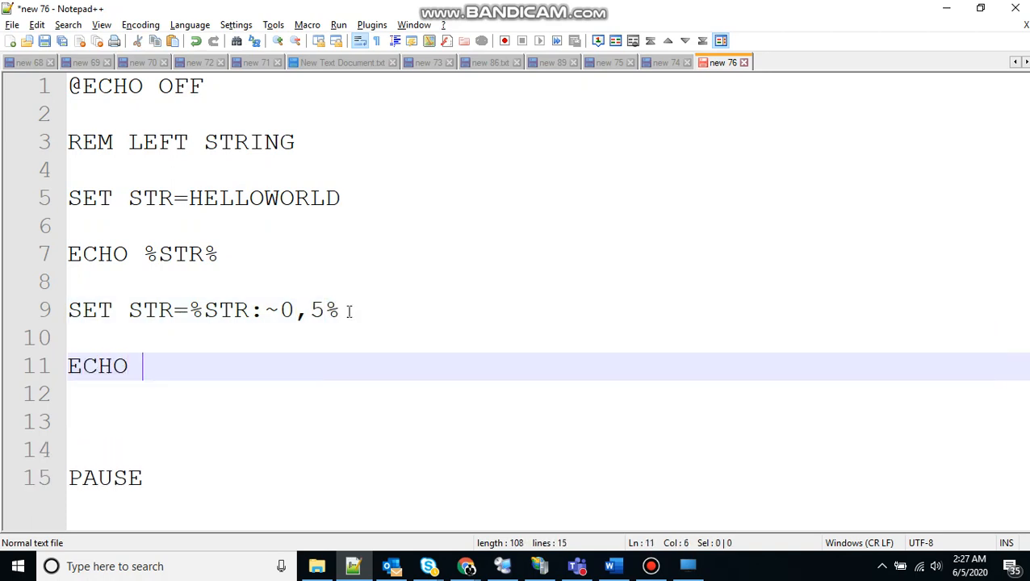
text(%STR%)
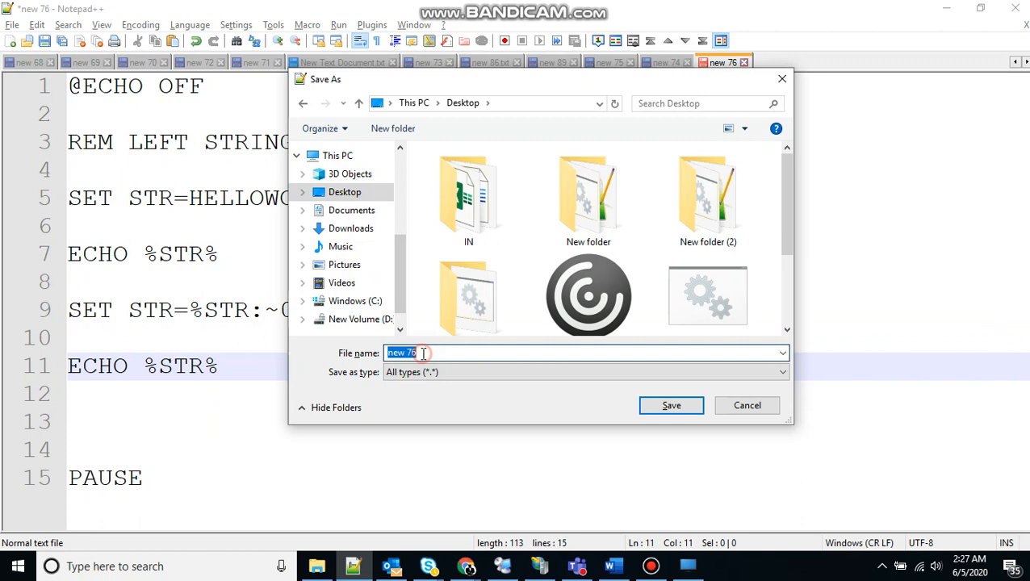
Save the script as FILE.BAT on the Desktop, replacing the existing file.
text(FILE.BA)
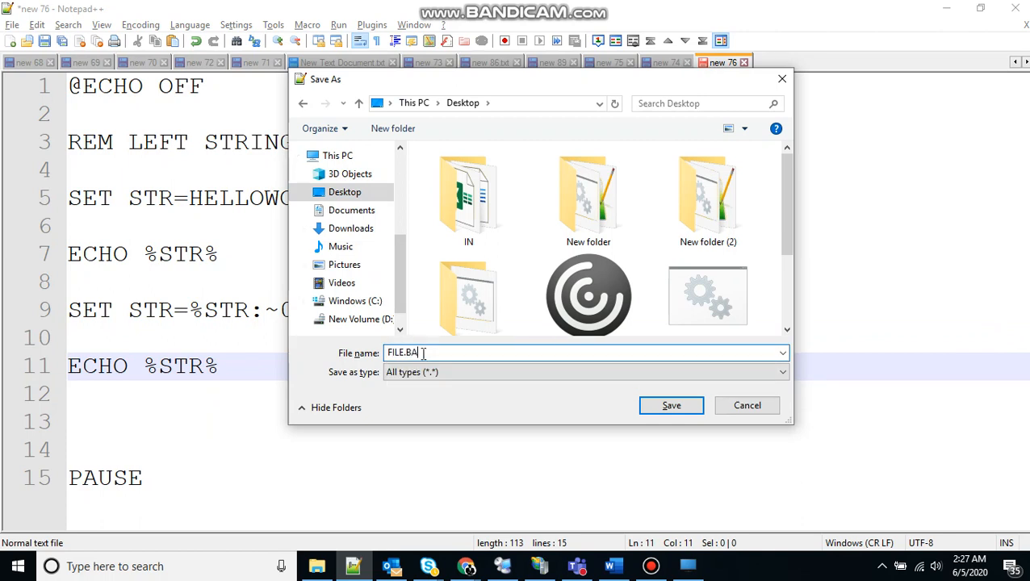
click(671, 405)
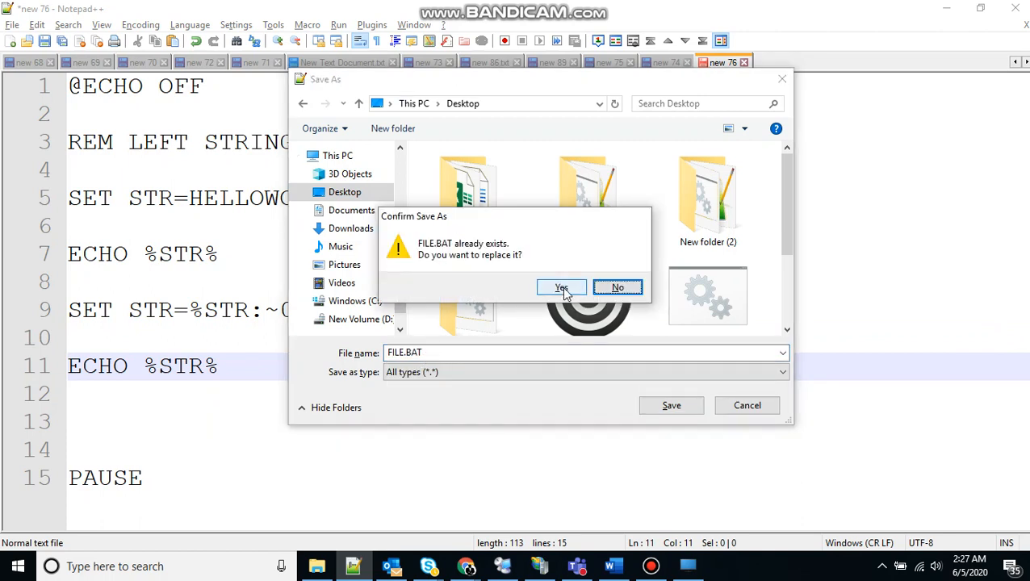
click(561, 287)
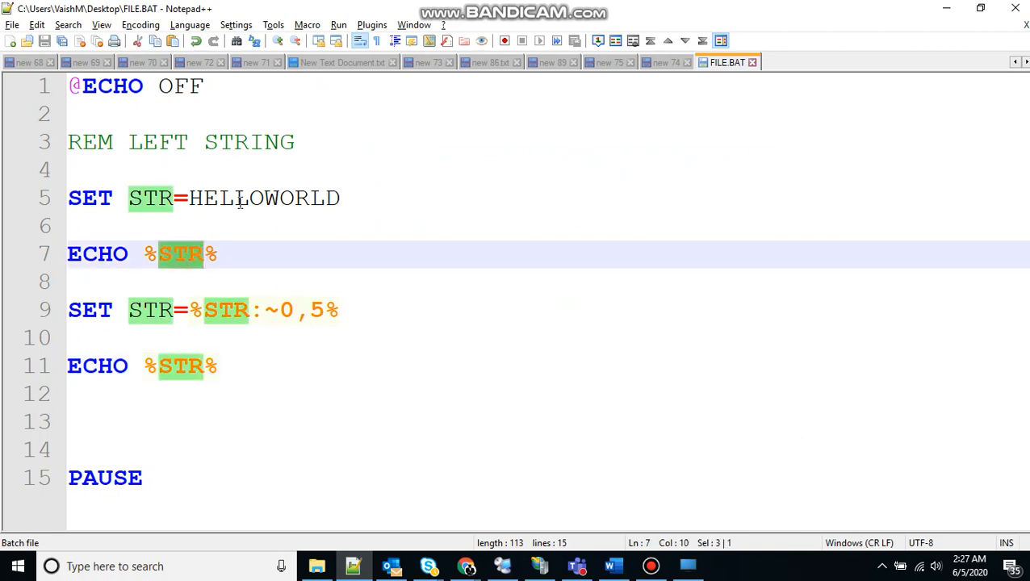
Show the desktop and run FILE.BAT to see the LEFT STRING output.
click(192, 365)
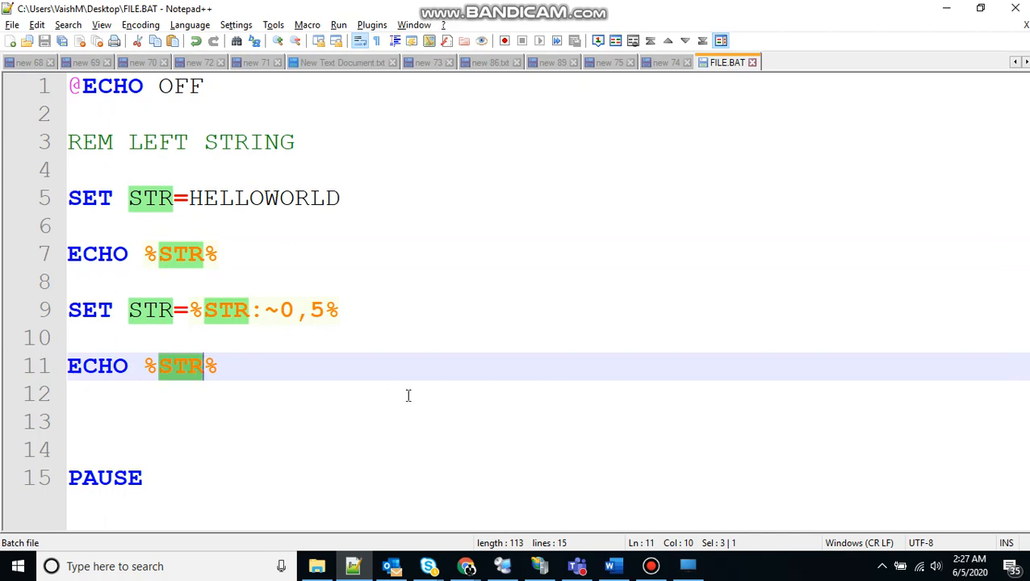
right_click(759, 565)
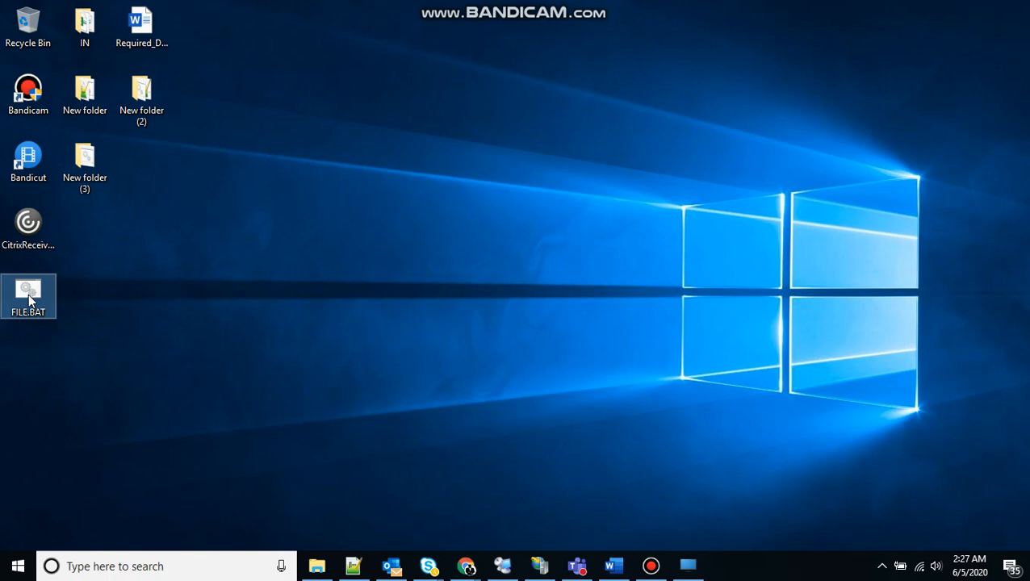
double_click(29, 290)
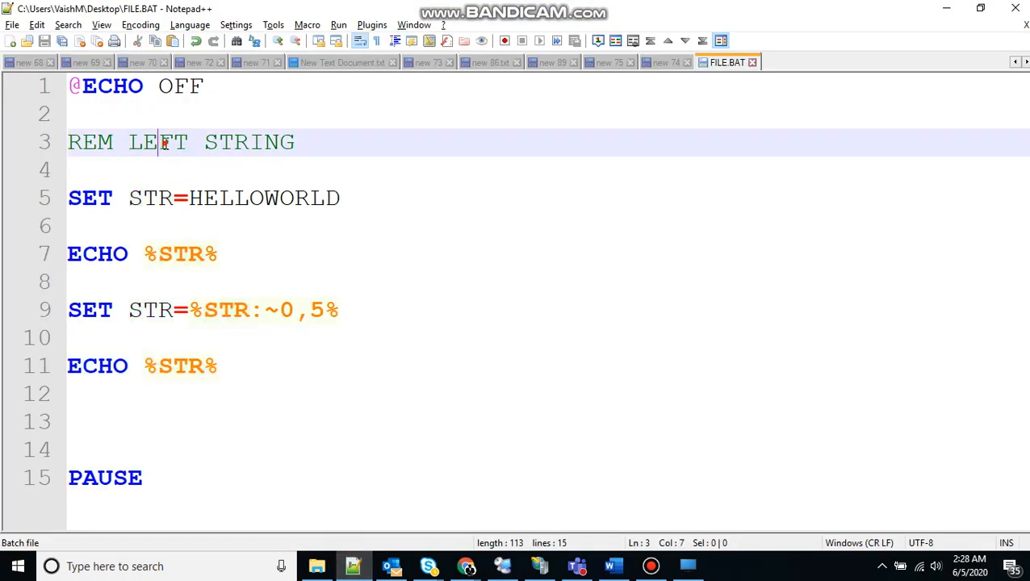
Change the remark to REM MID STRING and restore the ~N,N+1 placeholders.
text(MID)
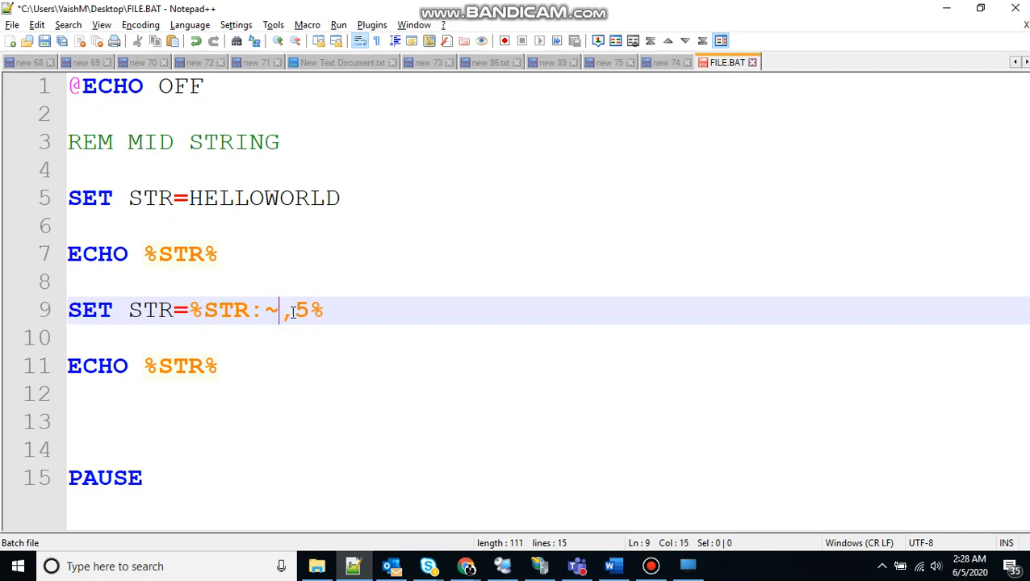
text(N)
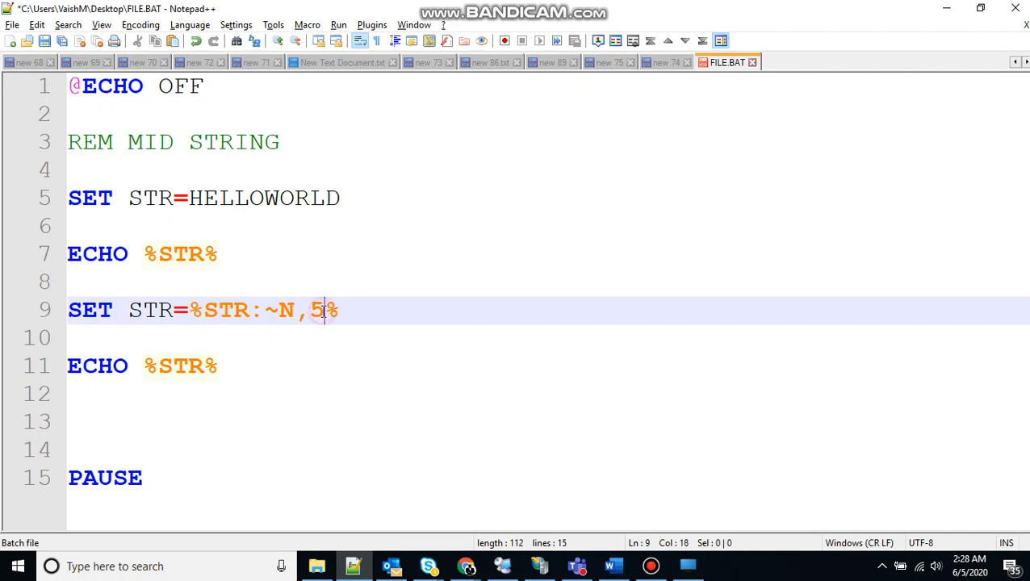
text(N+1)
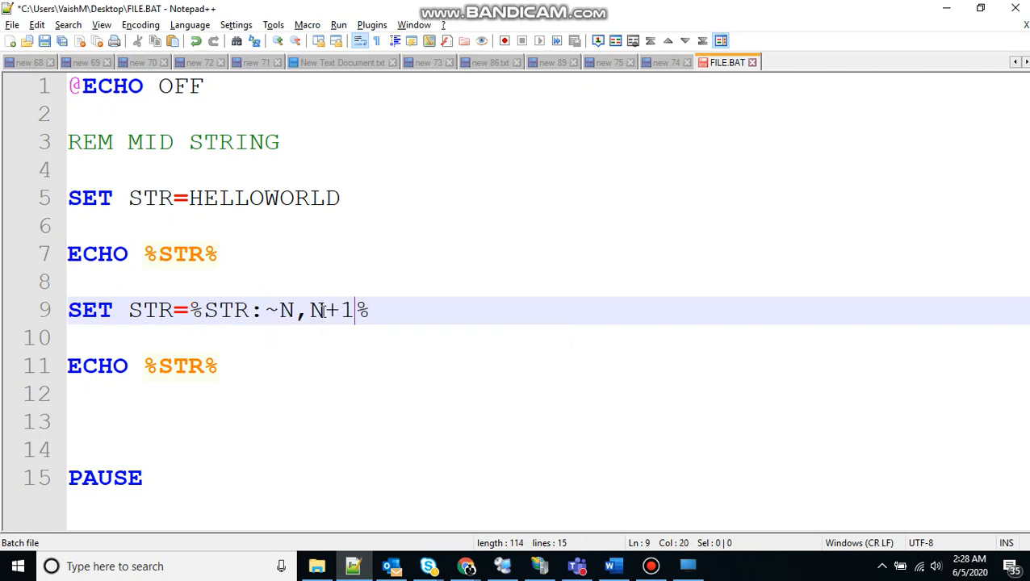
Count positions in HELLOWORLD and set the expression to %STR:~5,10%.
click(275, 196)
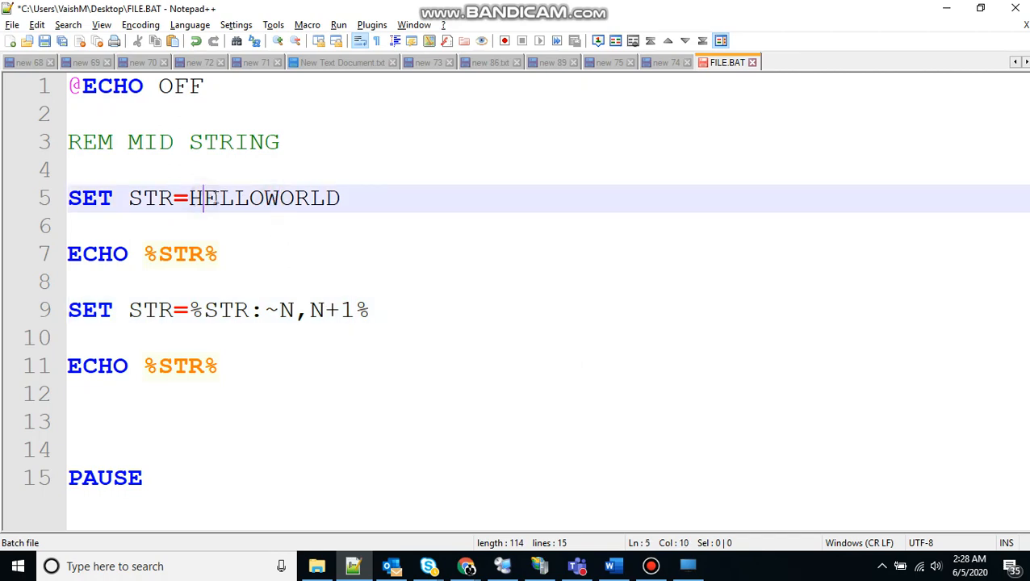
click(257, 196)
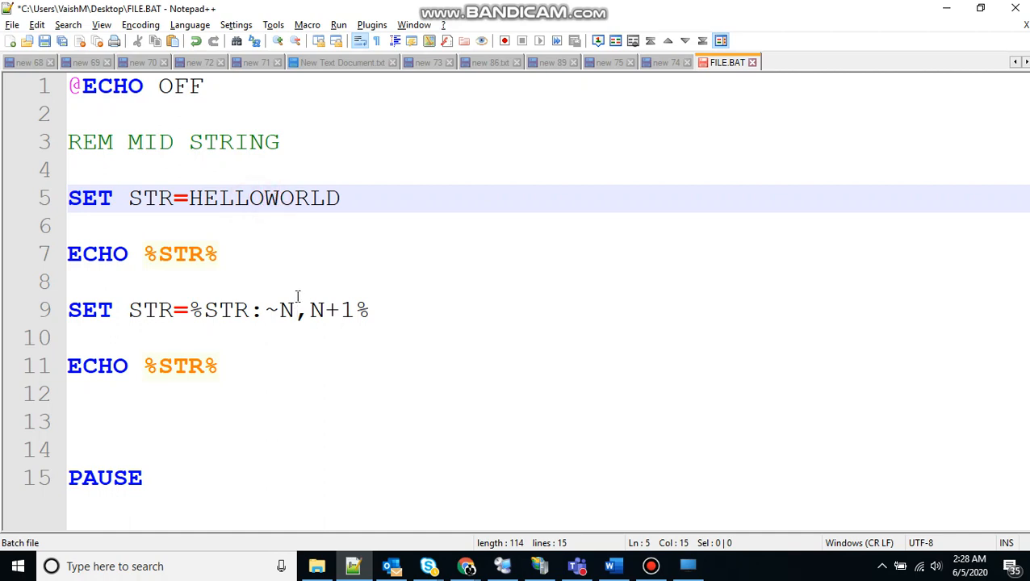
text(5)
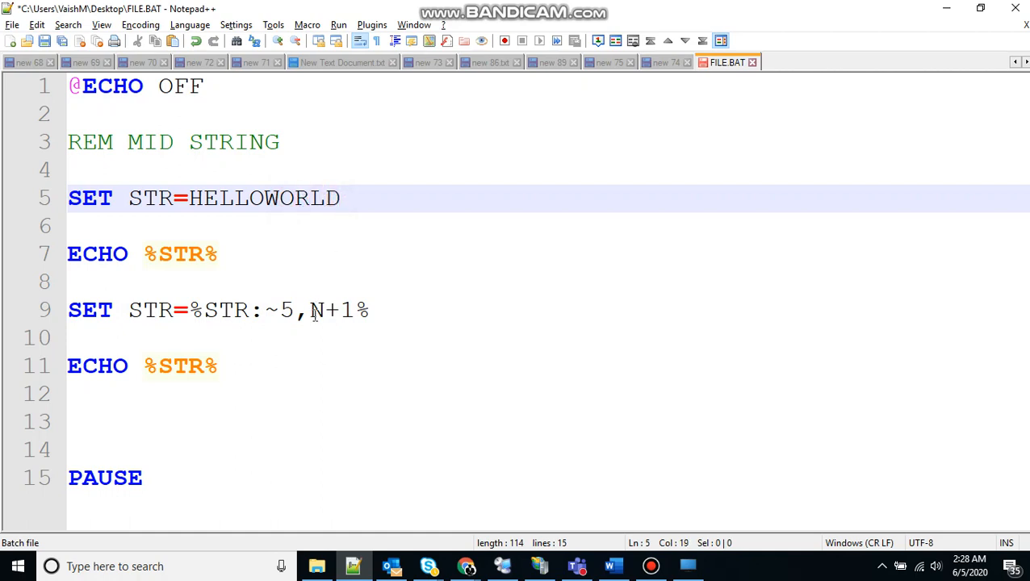
text(10)
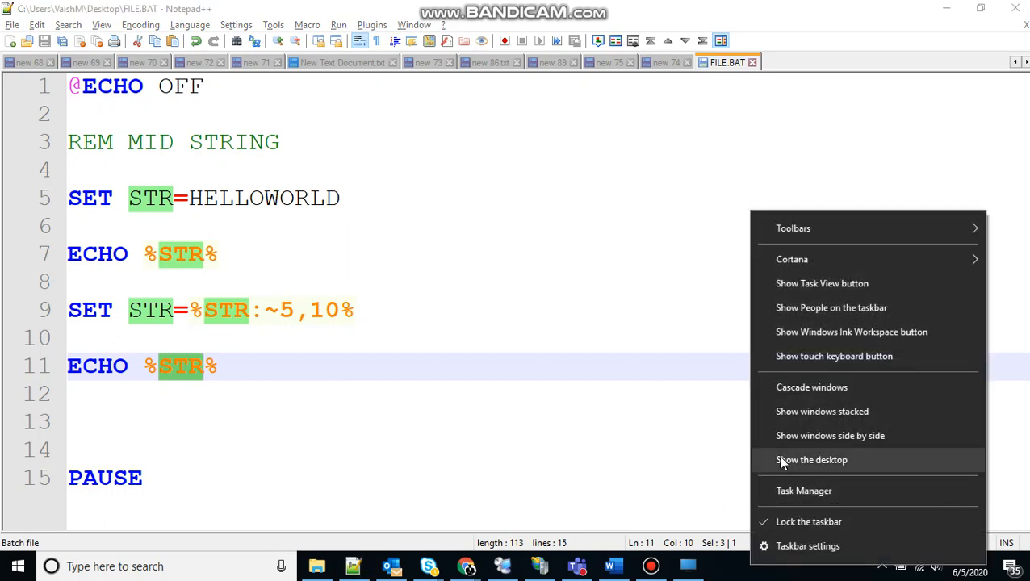
Run FILE.BAT from the desktop to print HELLOWORLD then WORLD, and return to Notepad++.
click(812, 459)
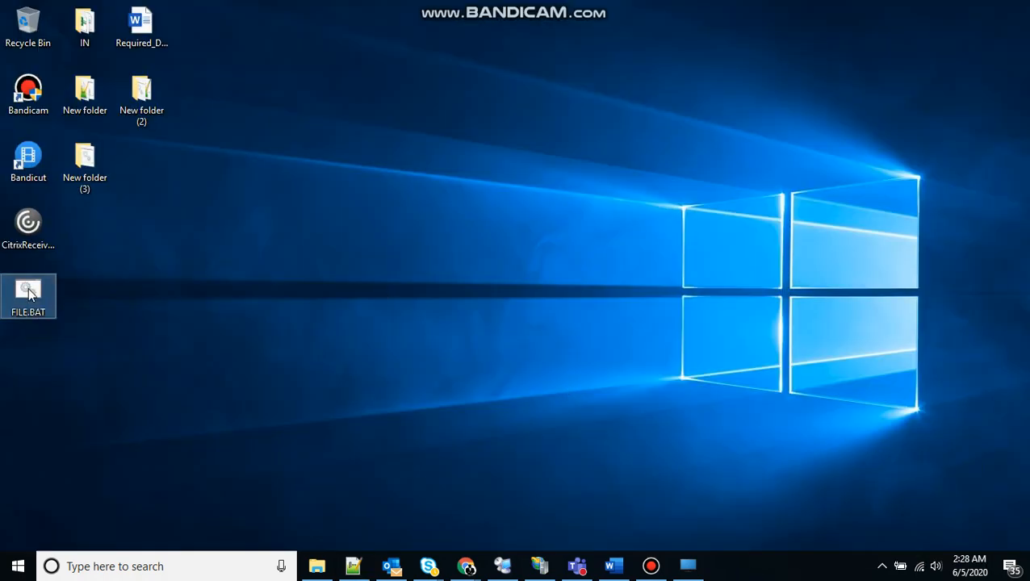
double_click(29, 294)
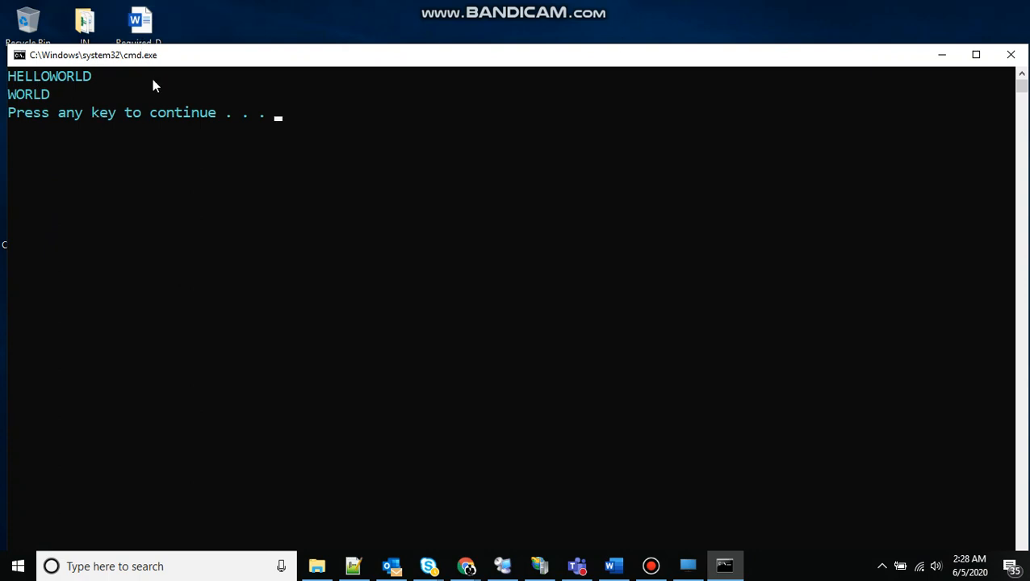
key(enter)
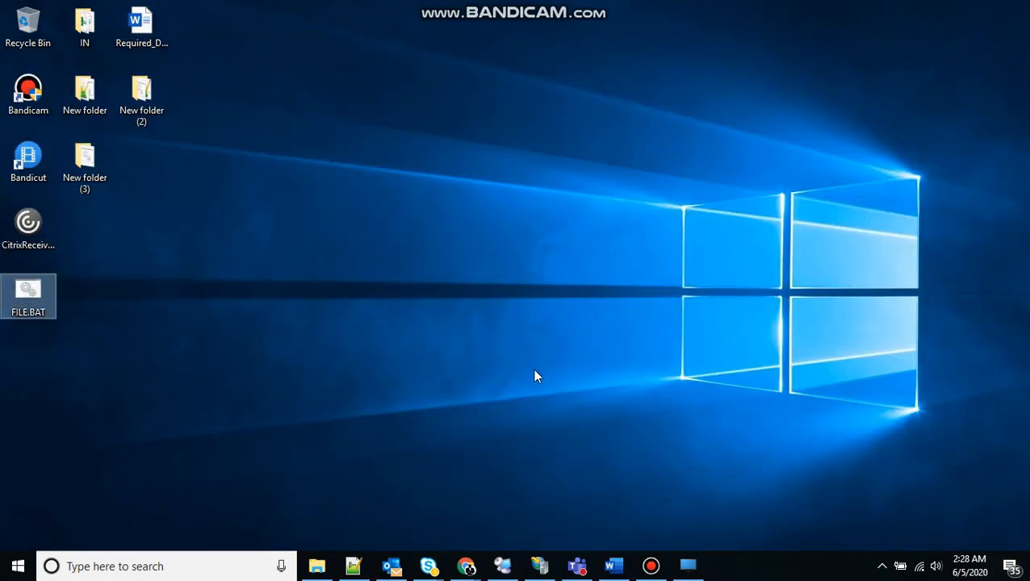
double_click(29, 289)
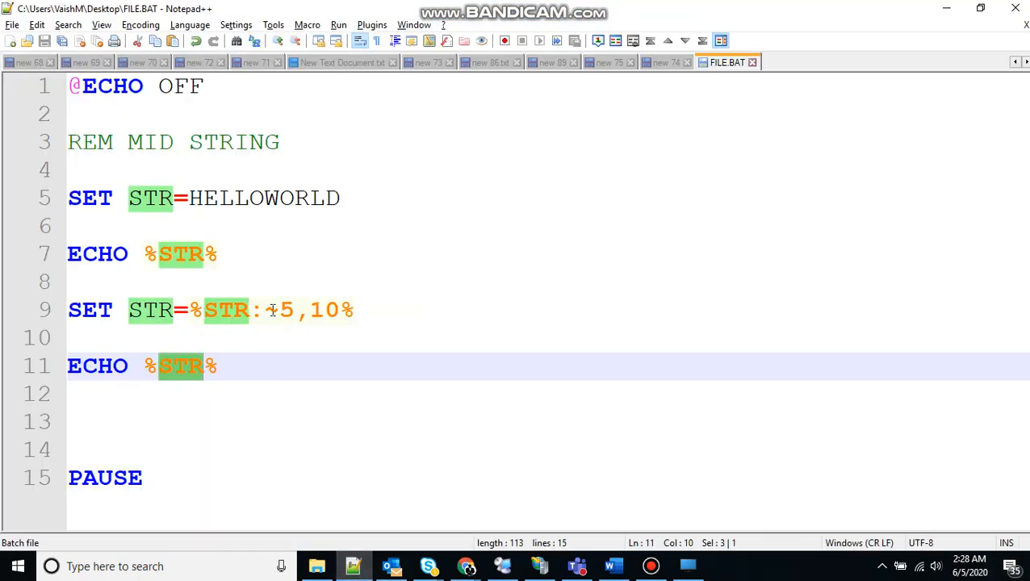
Change the remark line to REM RIGHT STRING.
text(~)
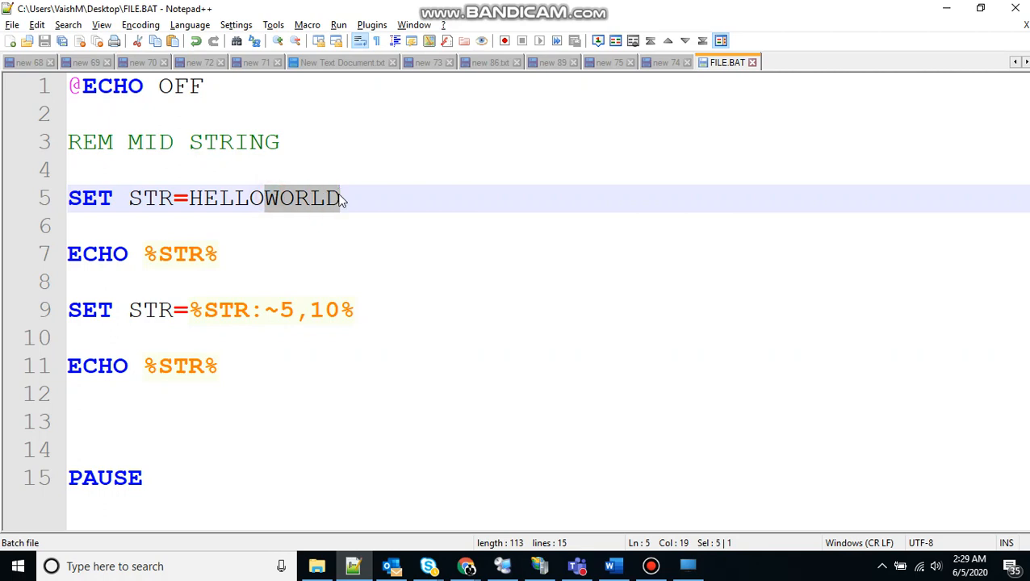
mouse_move(283, 315)
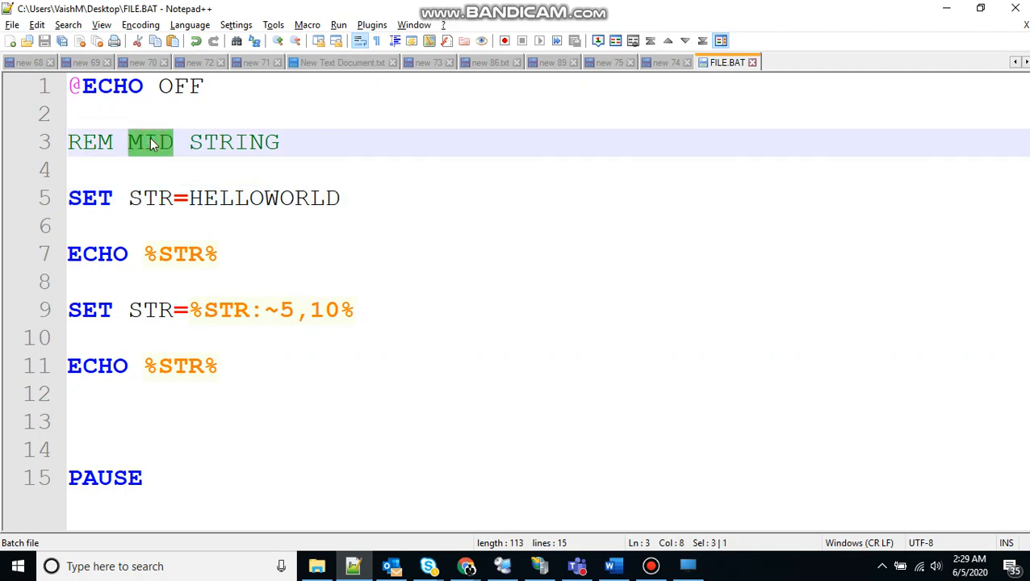
text(RIGHT)
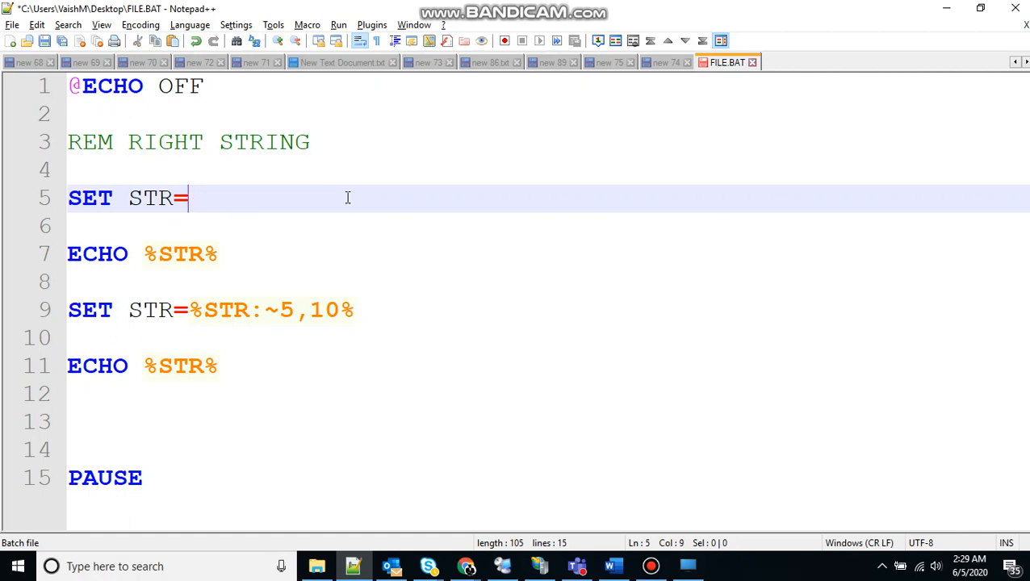
Set STR to NOTHING HAS BEEN CHANGED. on the assignment line.
text(NOTHING HA)
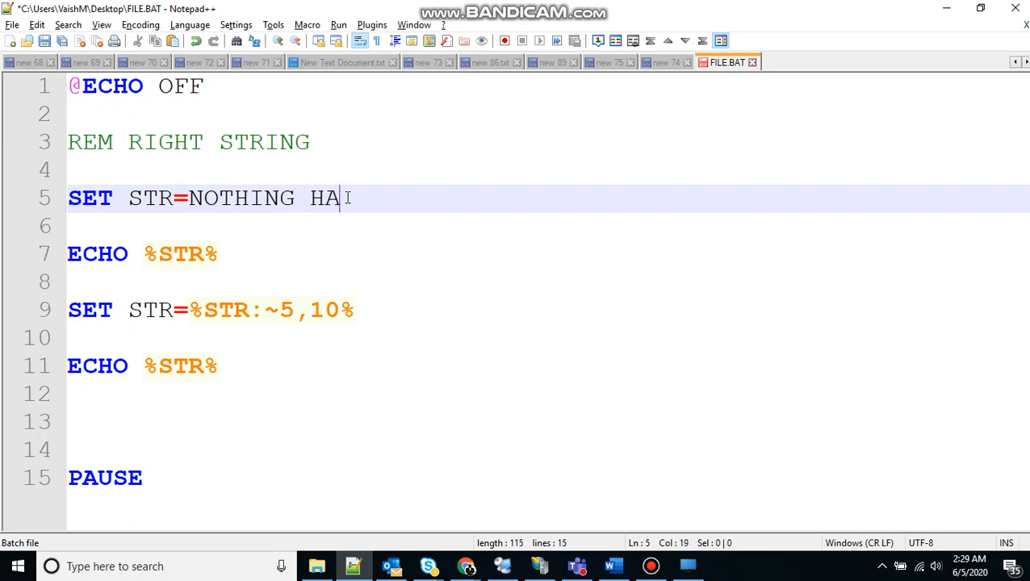
text(S BEEN CHAN)
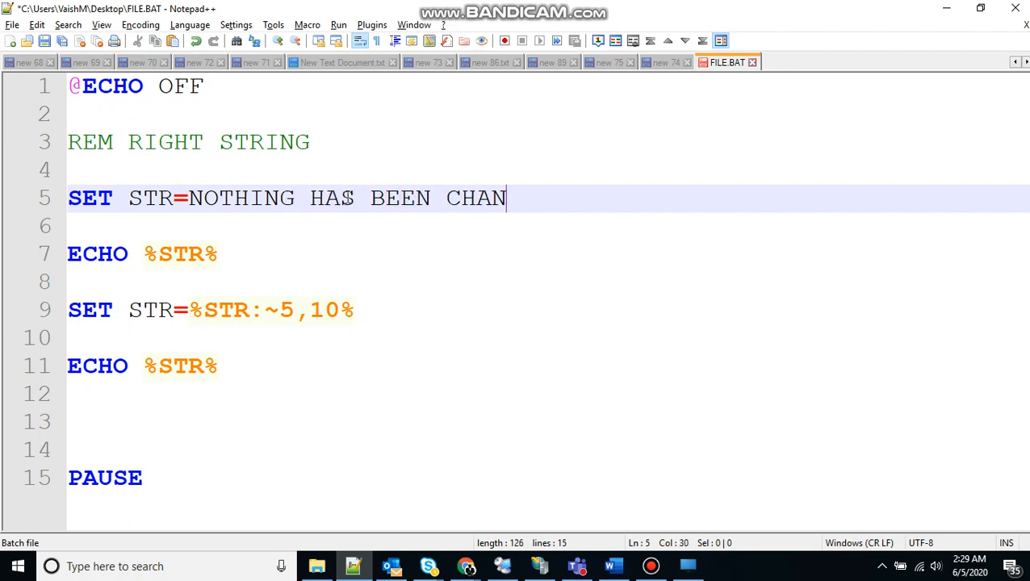
text(GED.)
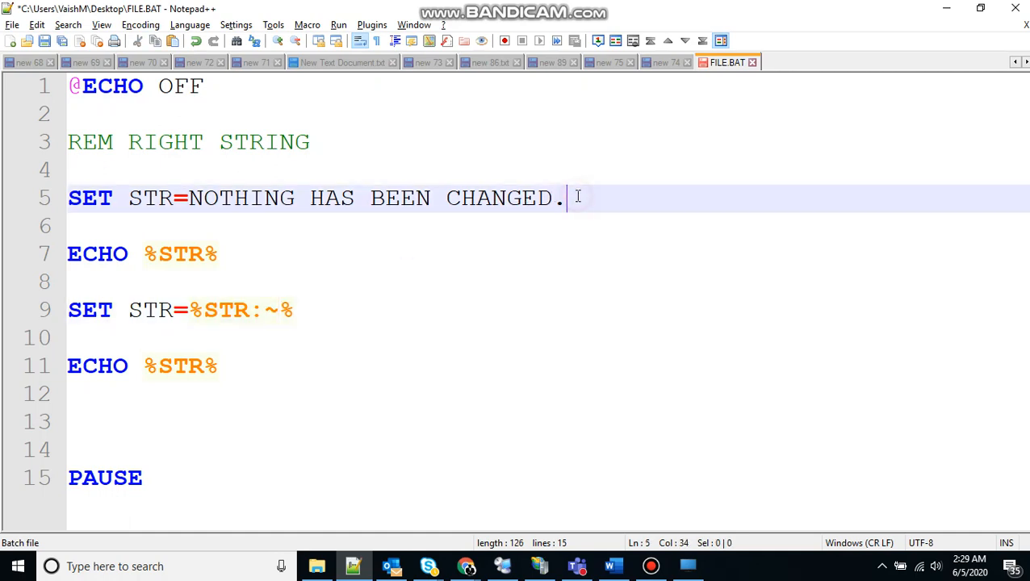
mouse_move(277, 314)
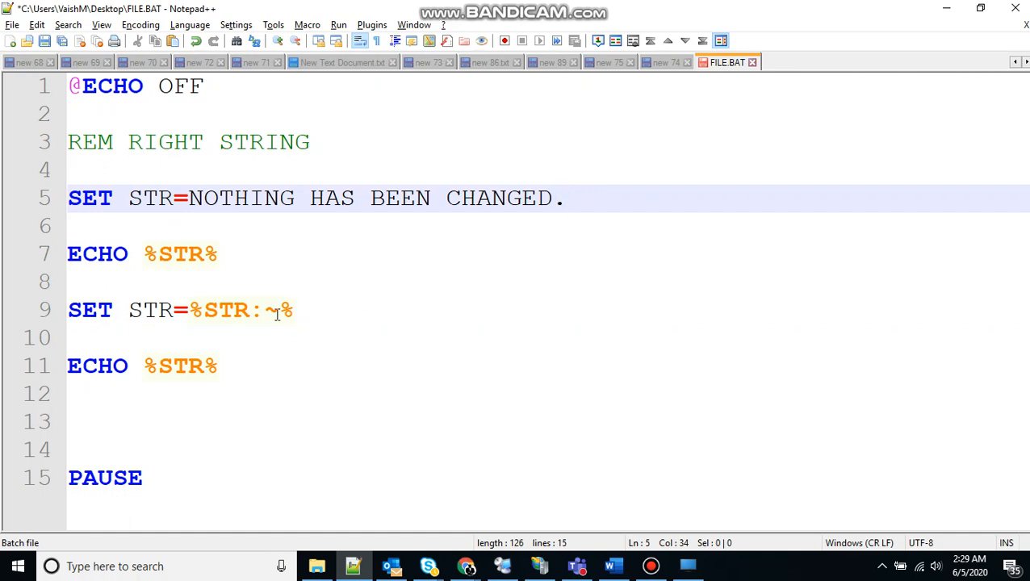
Rework the substring expression to SET STR=%STR:~-8% for the right-hand ending.
text(1)
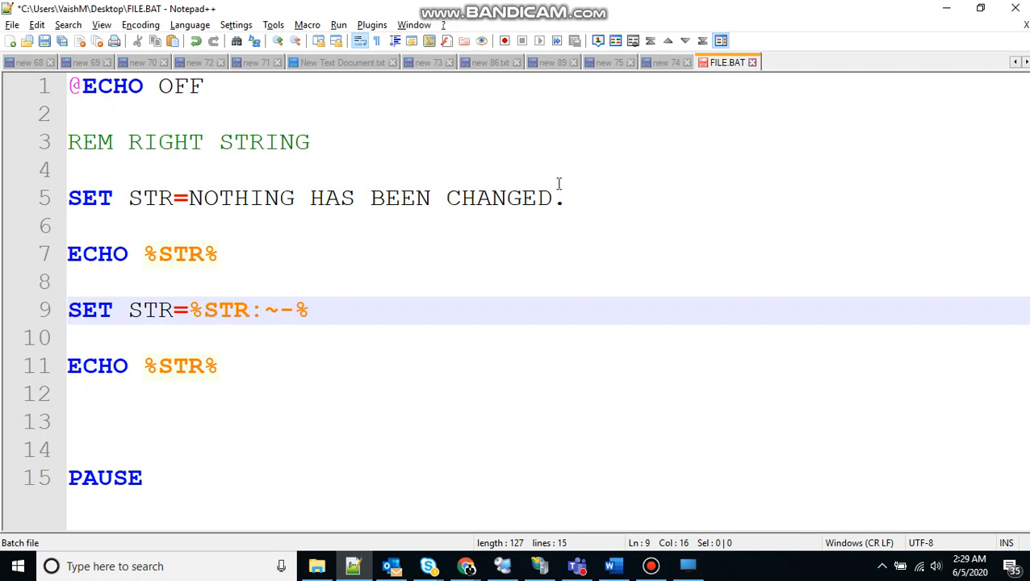
text(N+)
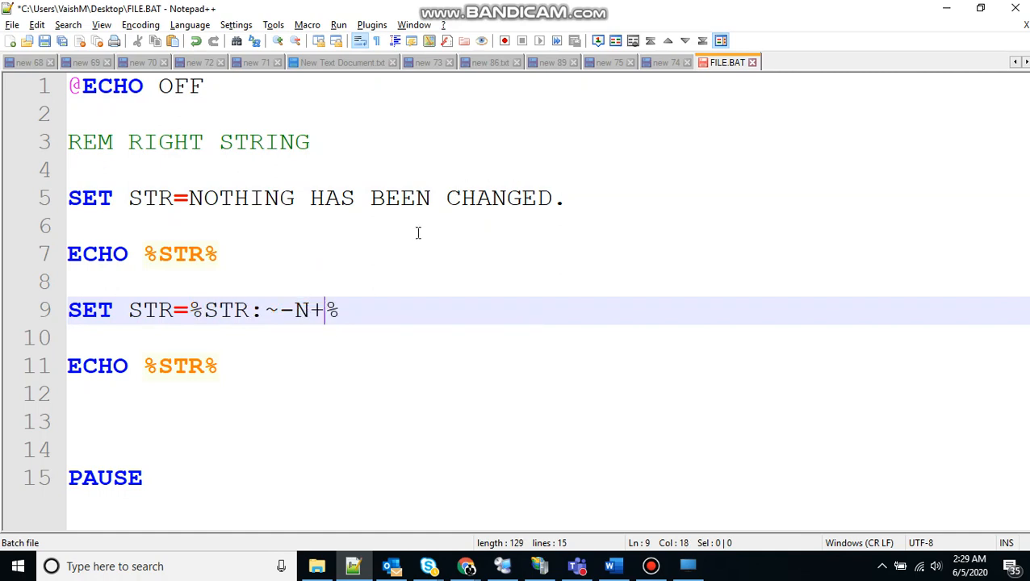
text(1)
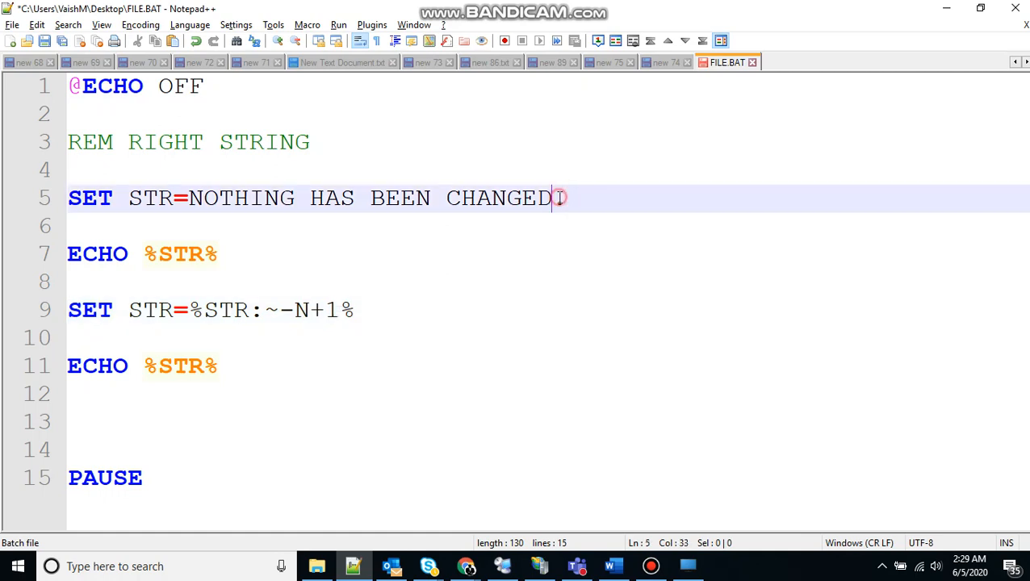
text(.)
click(549, 310)
text(8)
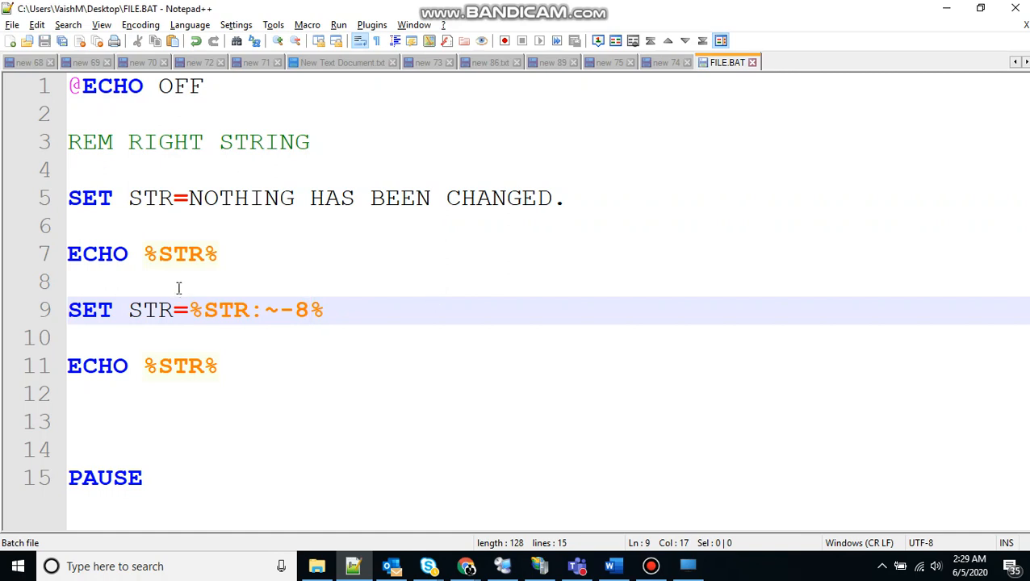
double_click(181, 253)
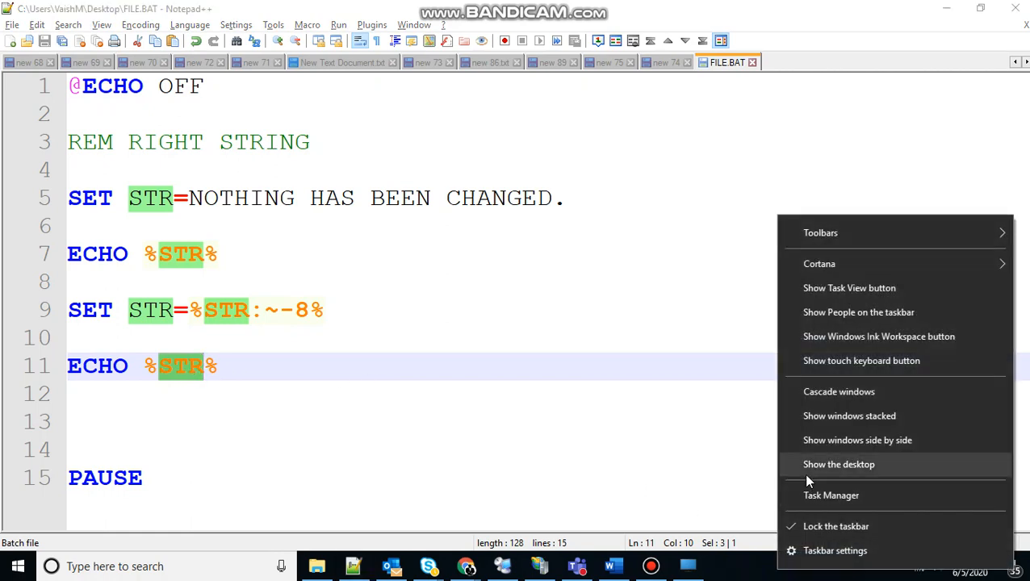
Run FILE.BAT from the desktop, see NOTHING HAS BEEN CHANGED. and CHANGED., then close the console.
click(840, 464)
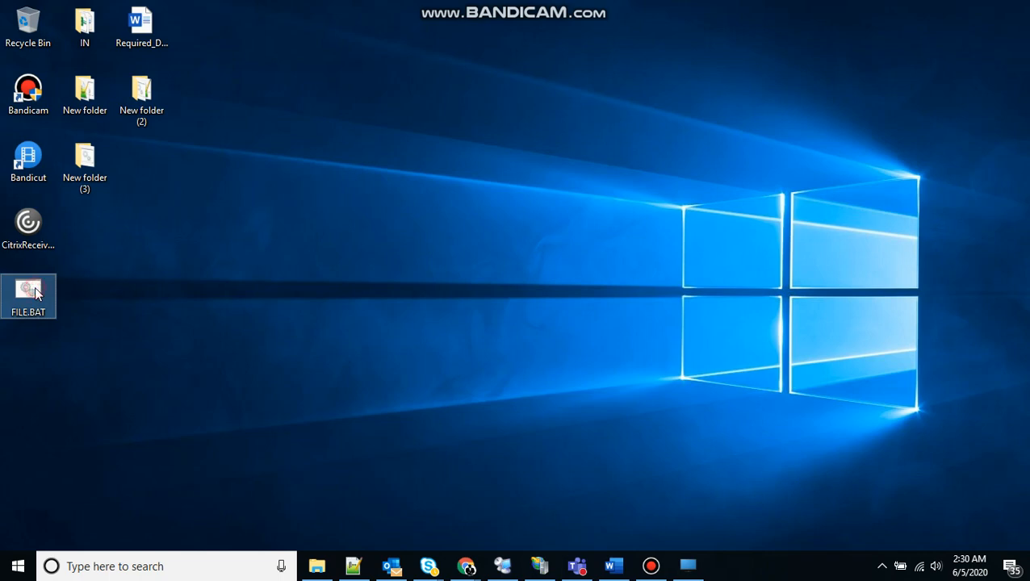
double_click(29, 297)
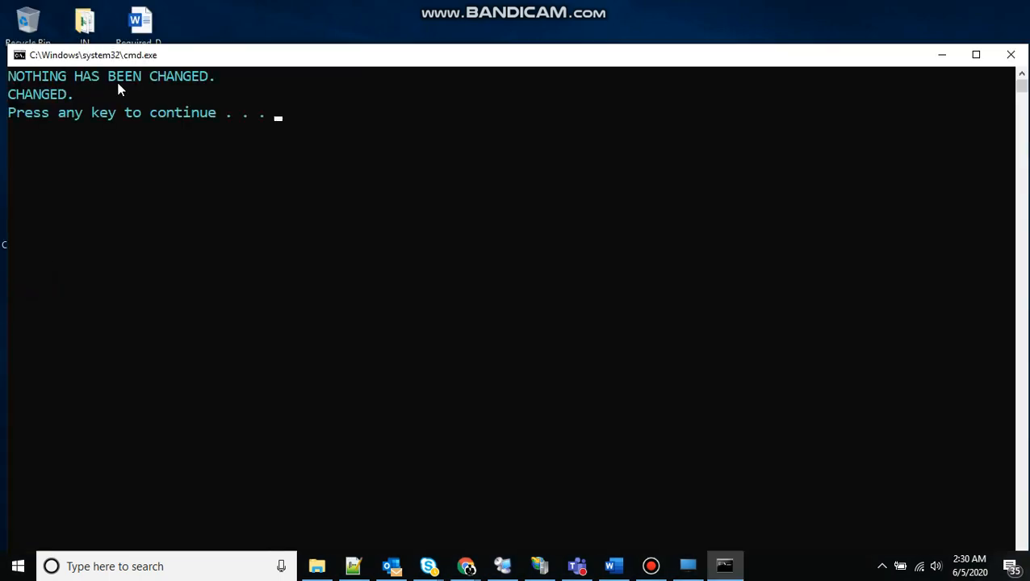
mouse_move(116, 107)
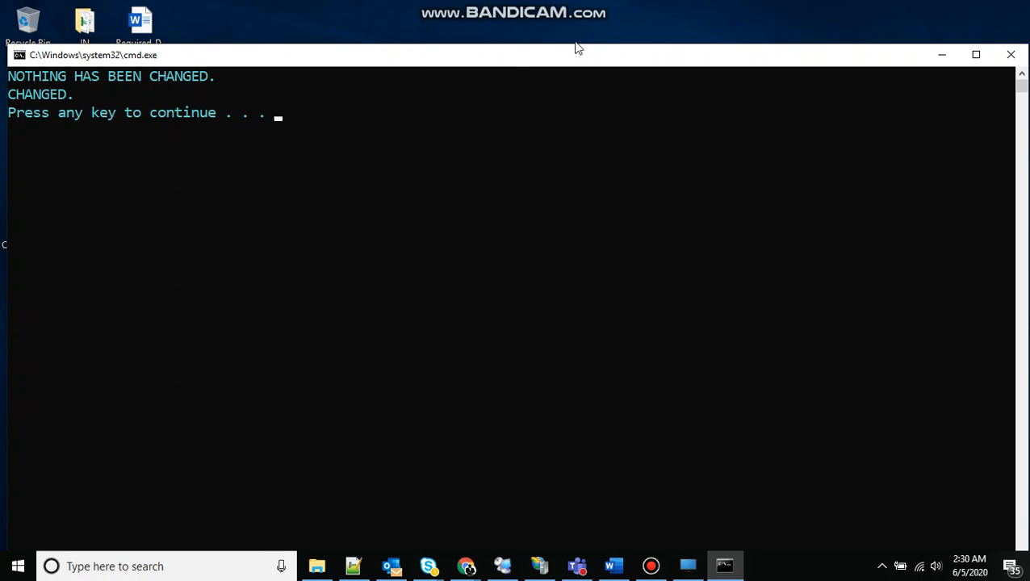
key(enter)
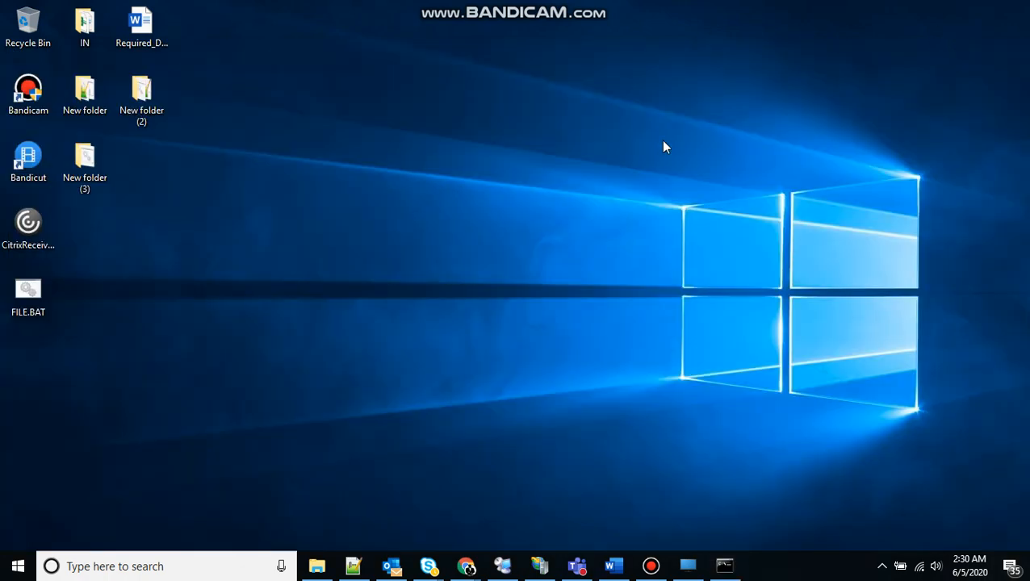